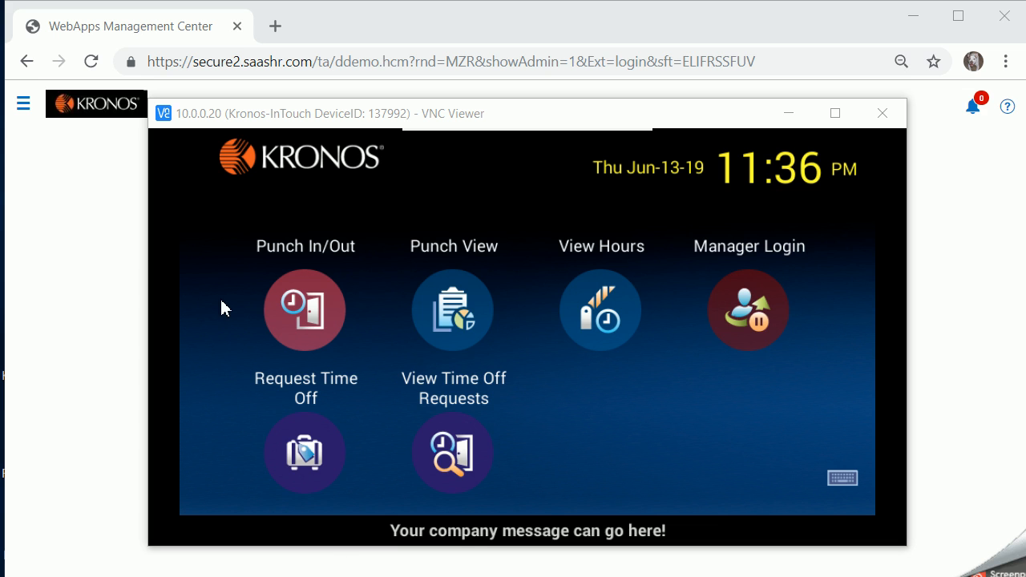
pyautogui.moveTo(367, 288)
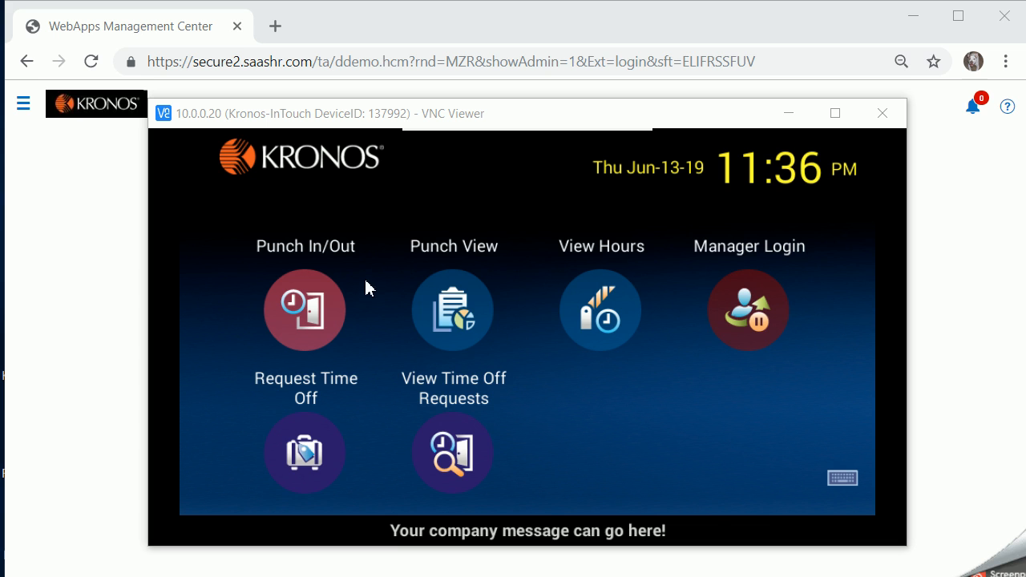
pyautogui.moveTo(260, 303)
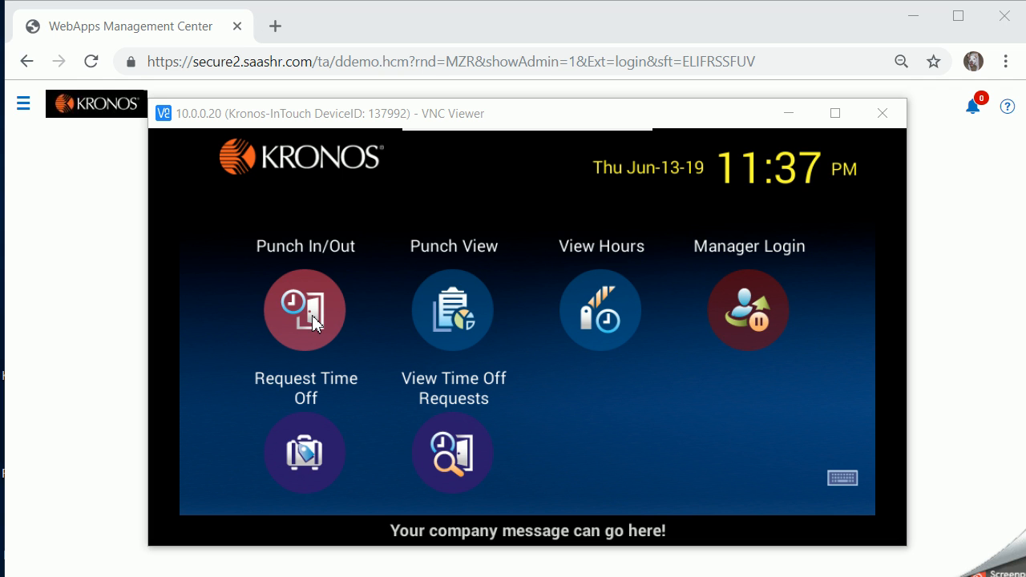
pyautogui.moveTo(290, 317)
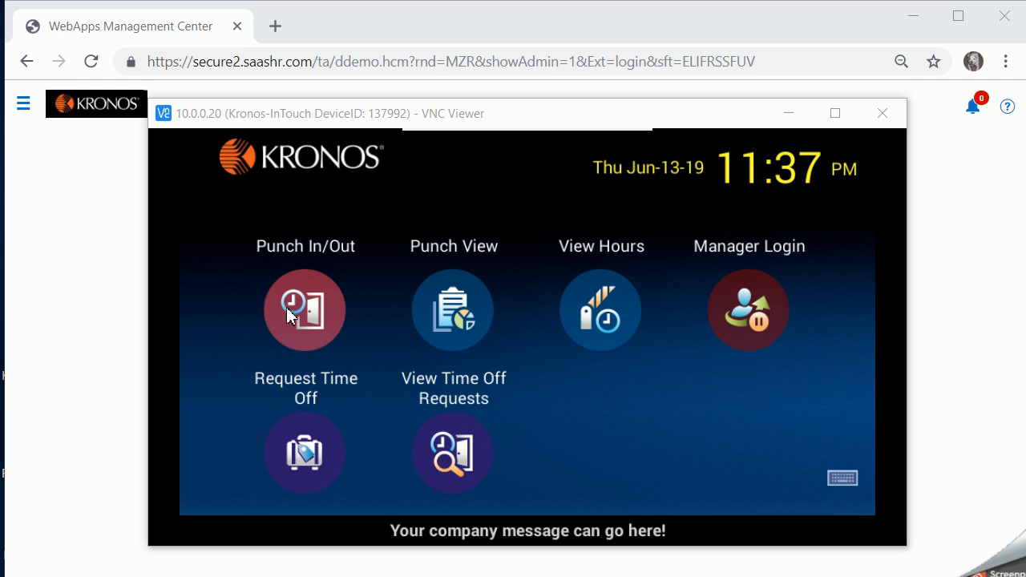
pyautogui.moveTo(455, 303)
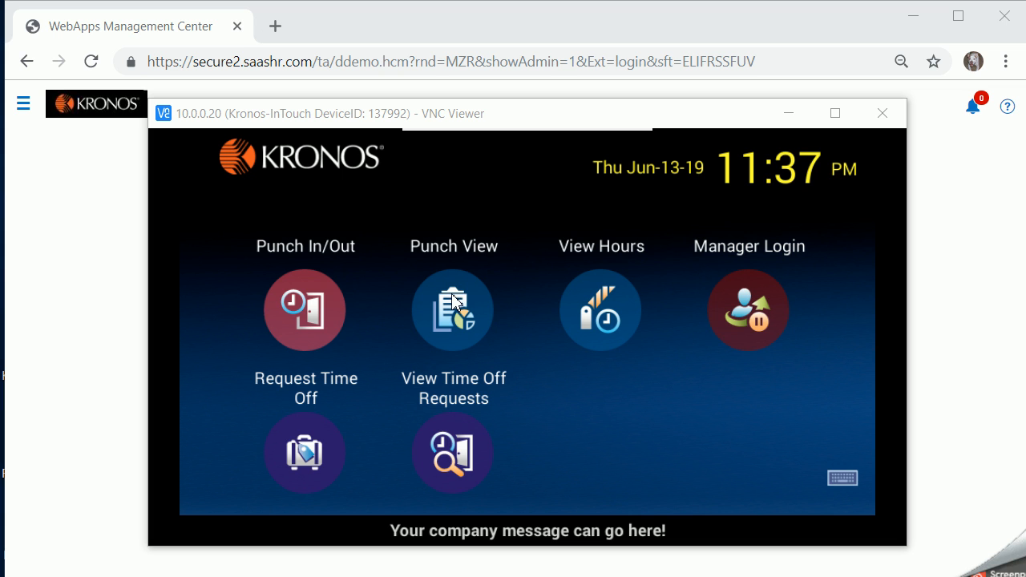
pyautogui.moveTo(279, 327)
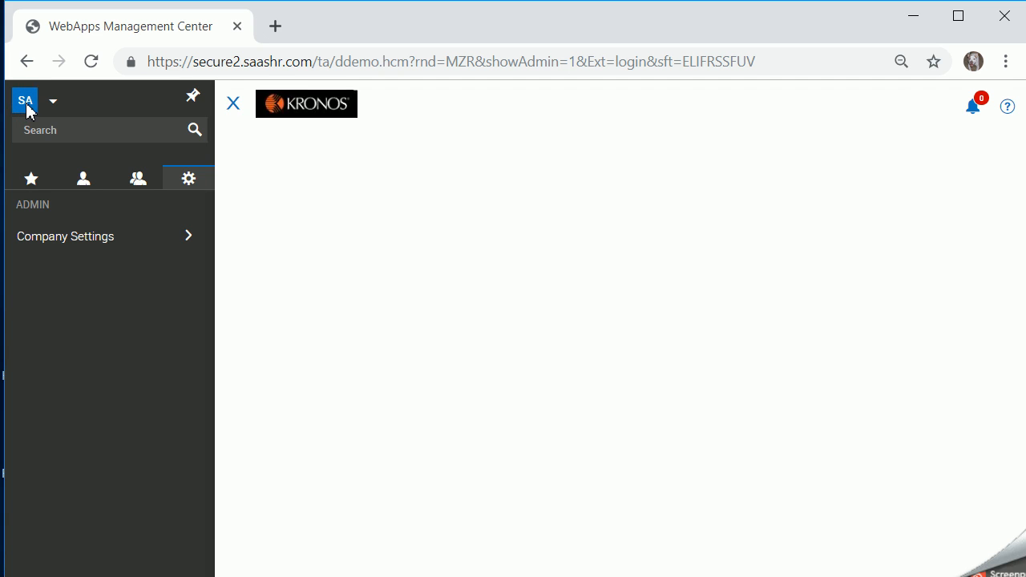
pyautogui.moveTo(235, 175)
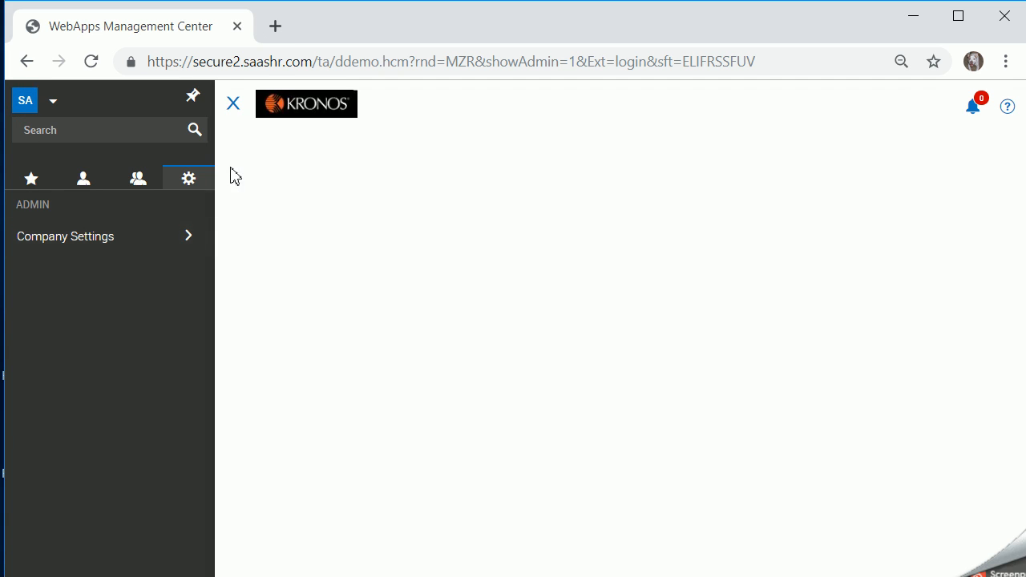
# Go to Company Settings > System > Terminals (External) to list the InTouch terminal
pyautogui.click(65, 236)
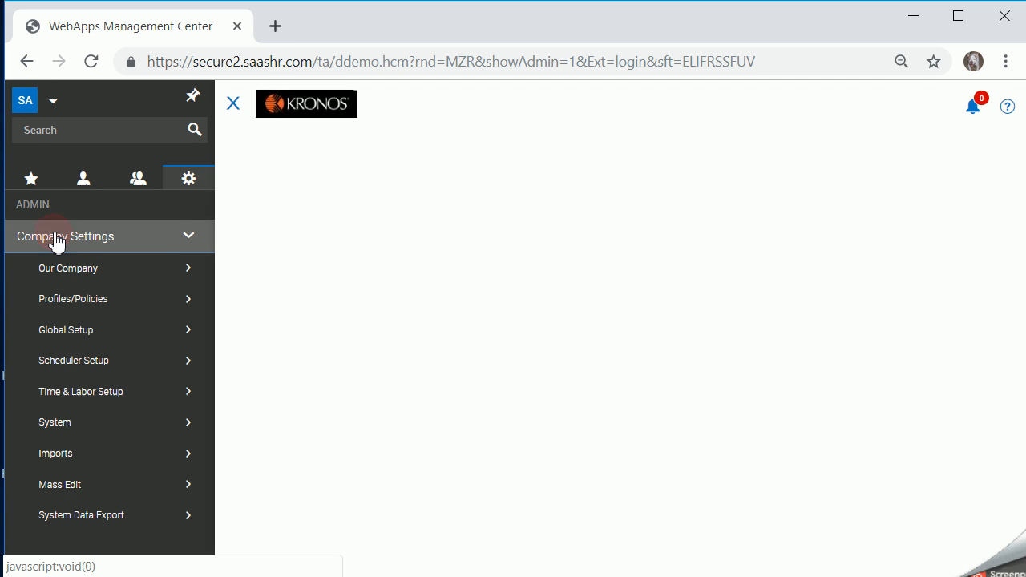
pyautogui.click(54, 422)
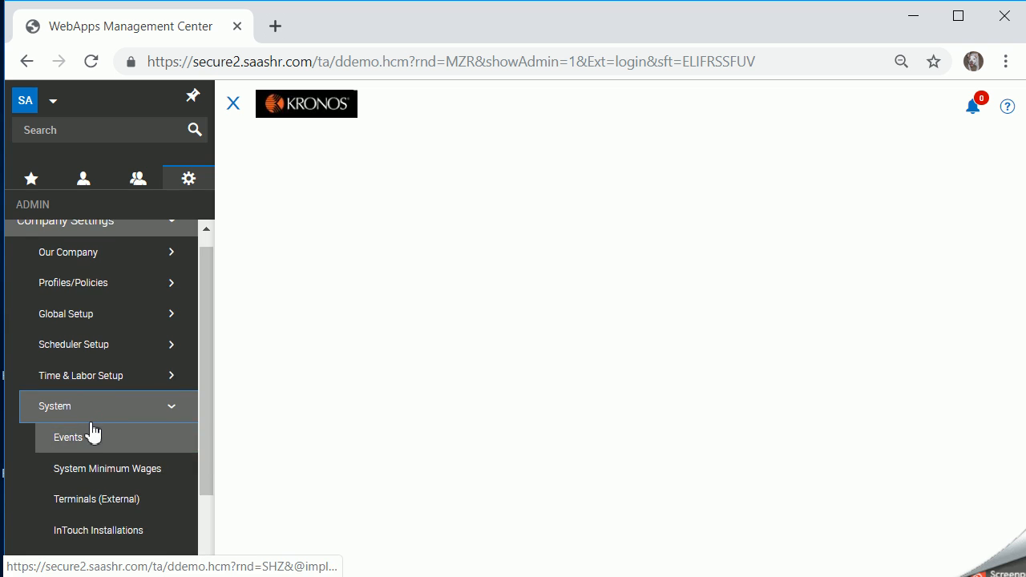
pyautogui.click(97, 498)
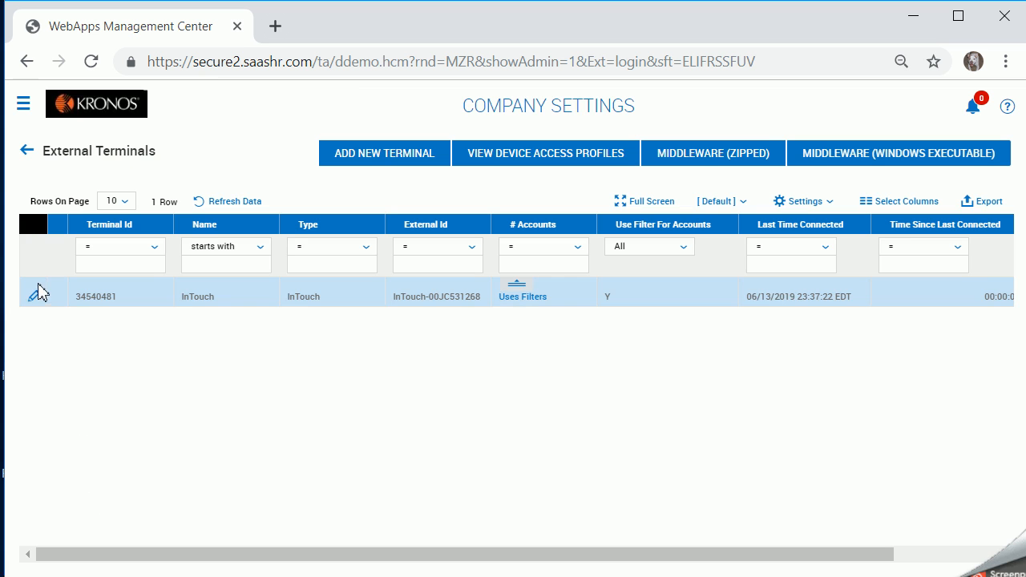
# Edit the InTouch terminal and scroll down to its soft key settings
pyautogui.click(43, 291)
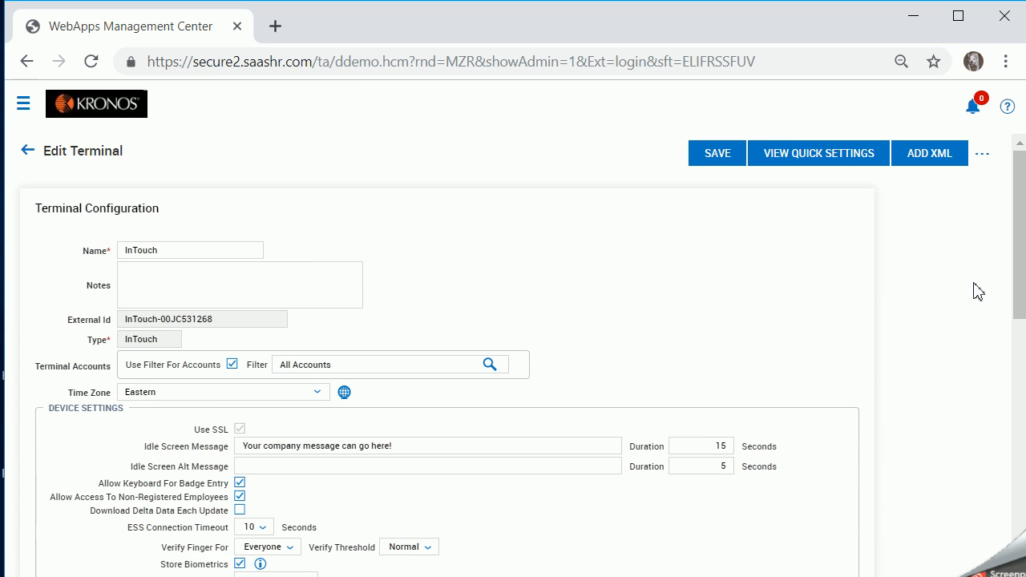
pyautogui.scroll(-3)
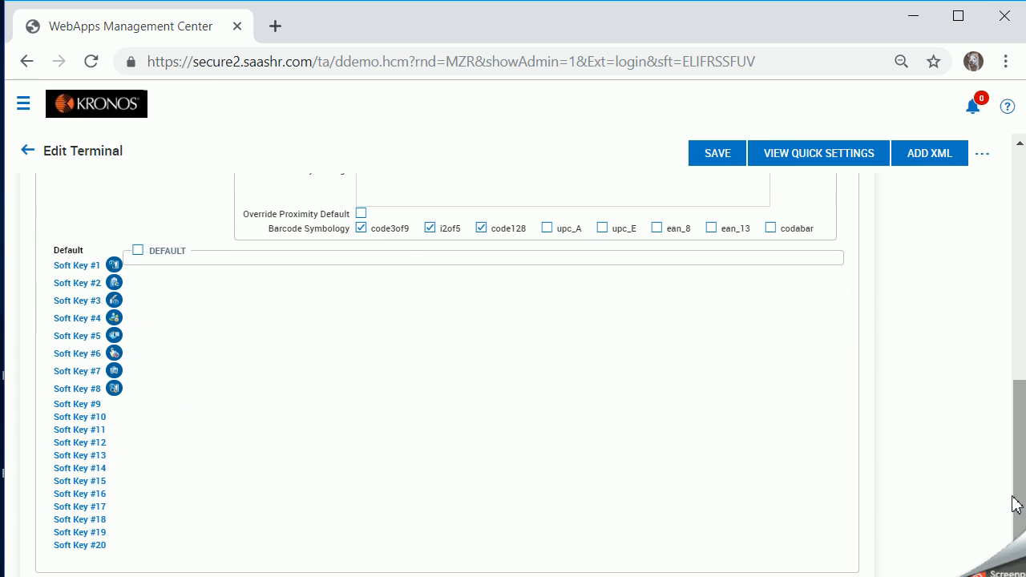
pyautogui.moveTo(68, 269)
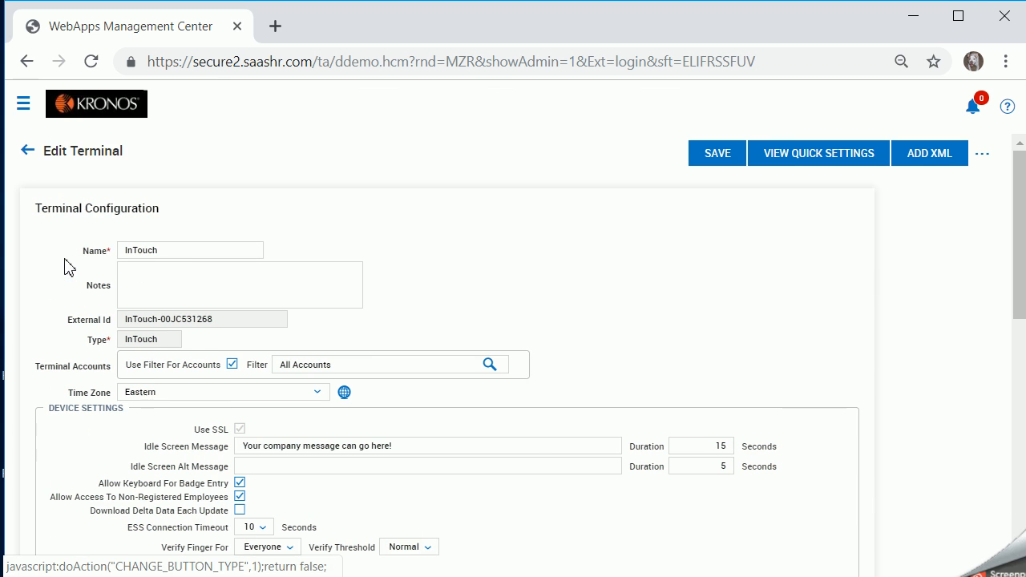
pyautogui.scroll(-3)
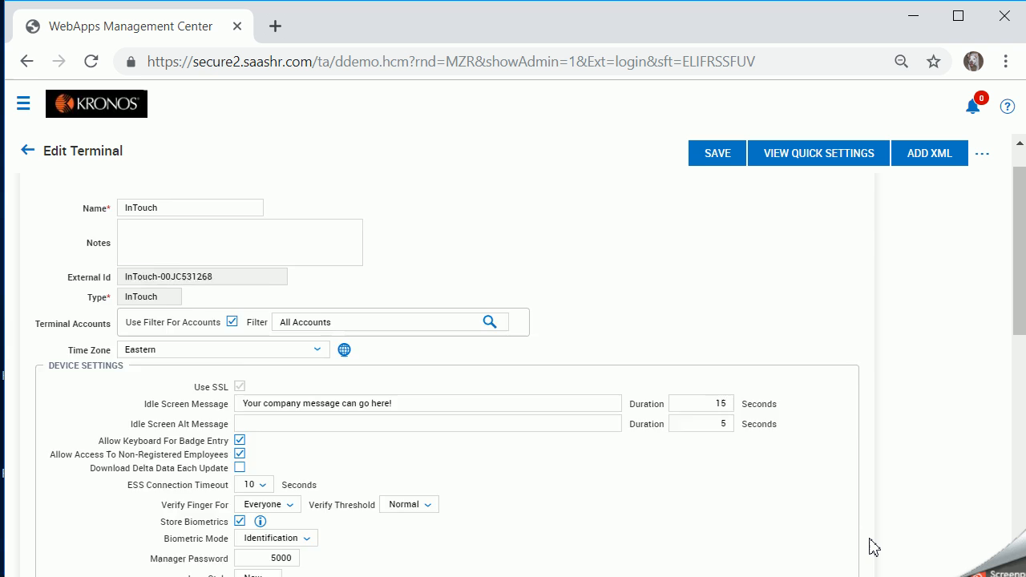
pyautogui.scroll(-3)
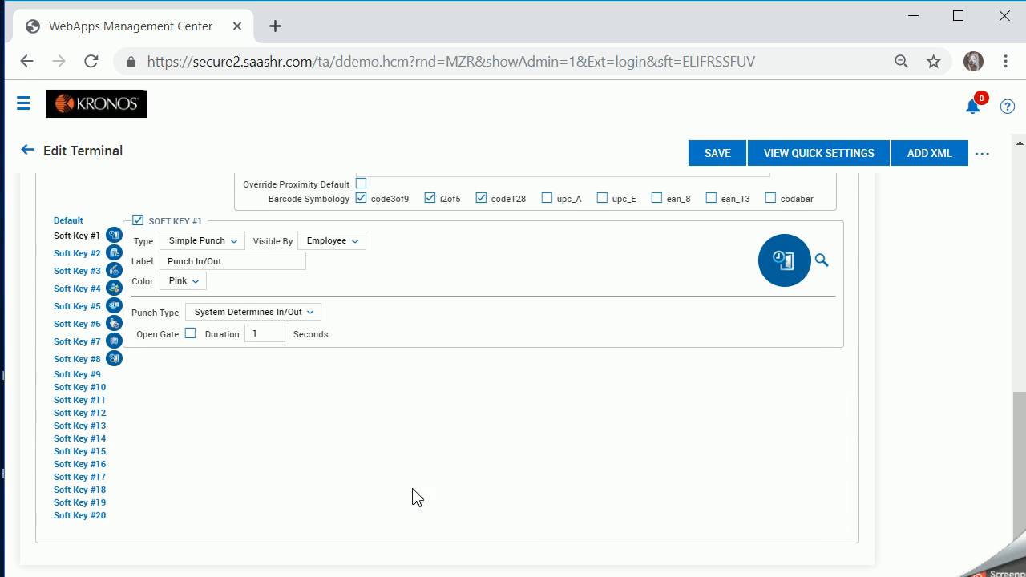
pyautogui.moveTo(178, 285)
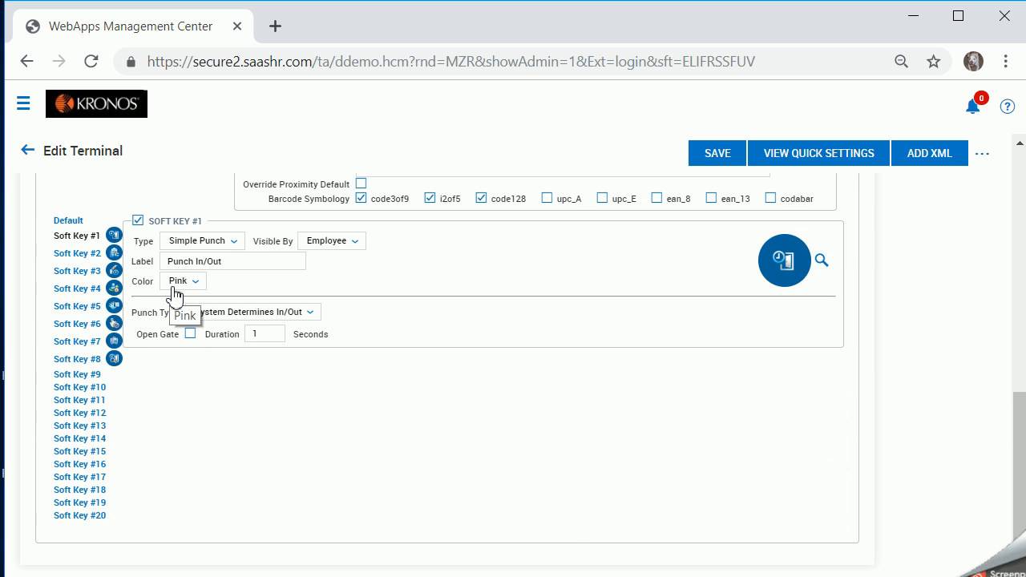
pyautogui.moveTo(212, 262)
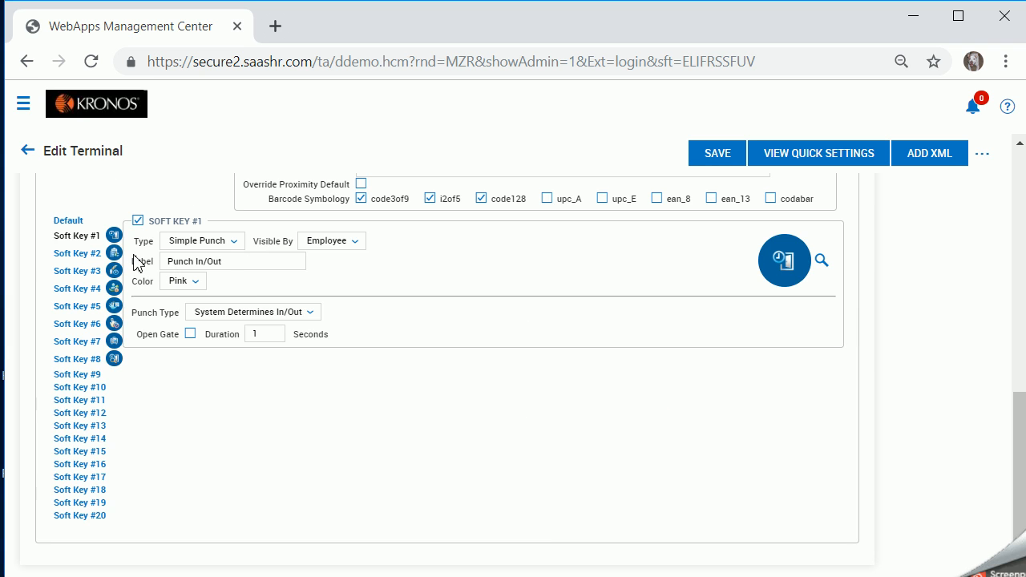
pyautogui.moveTo(148, 254)
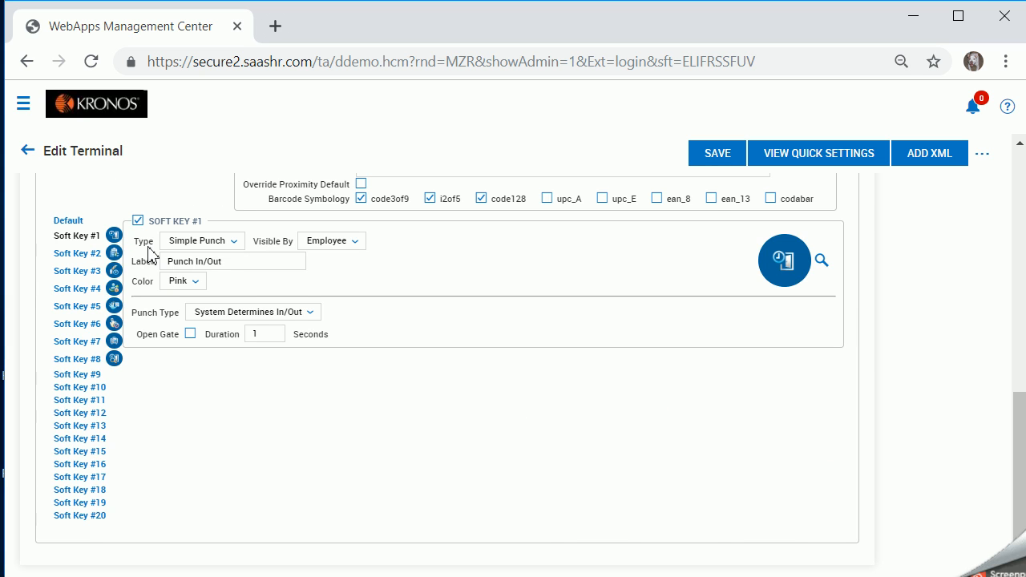
pyautogui.moveTo(237, 257)
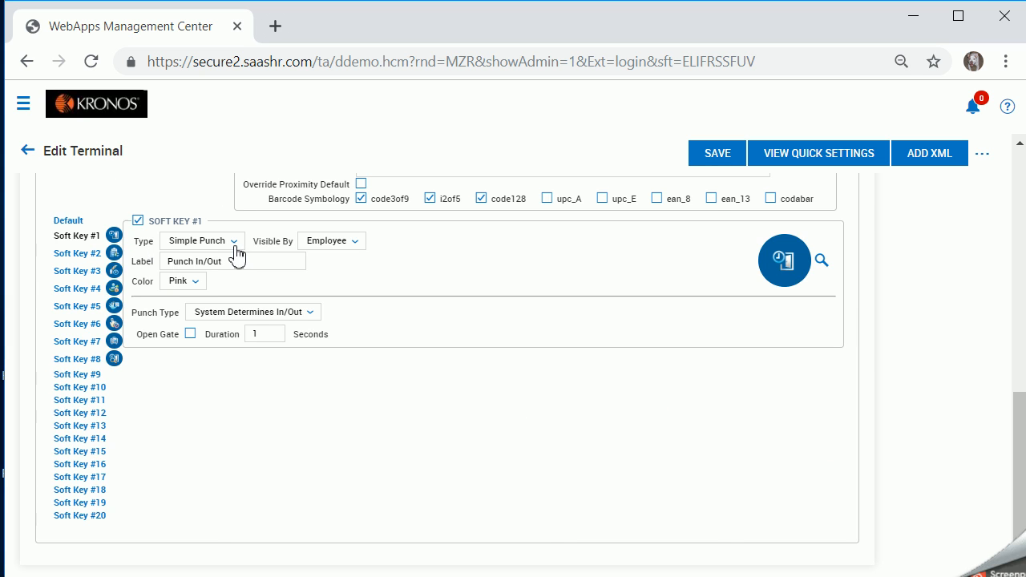
pyautogui.moveTo(340, 261)
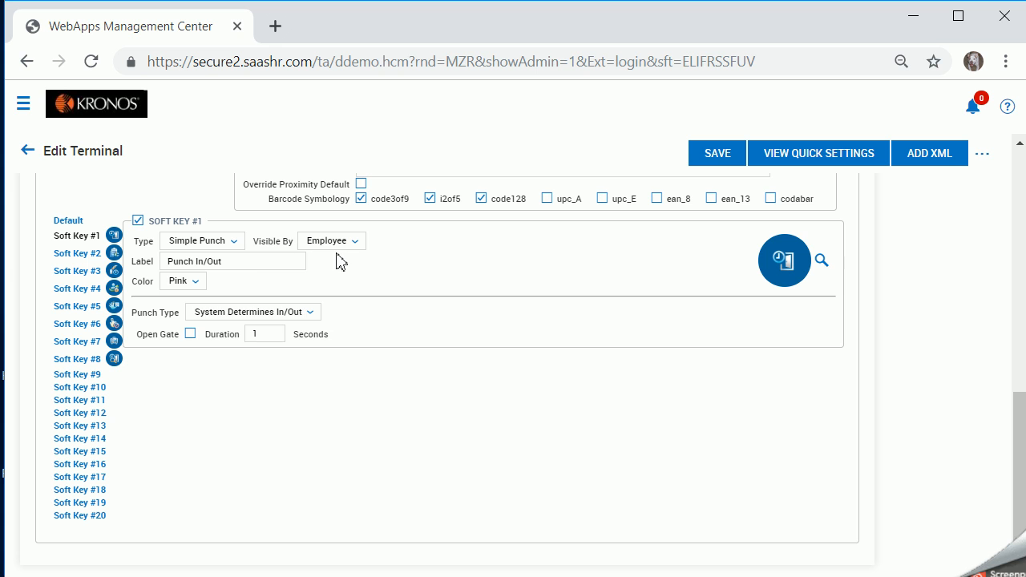
pyautogui.click(201, 241)
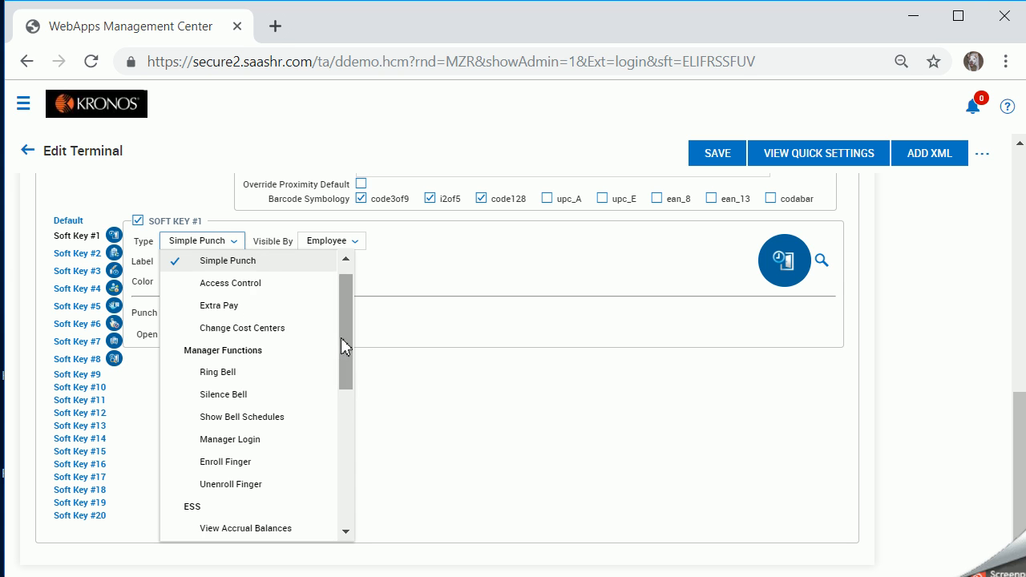
pyautogui.scroll(3)
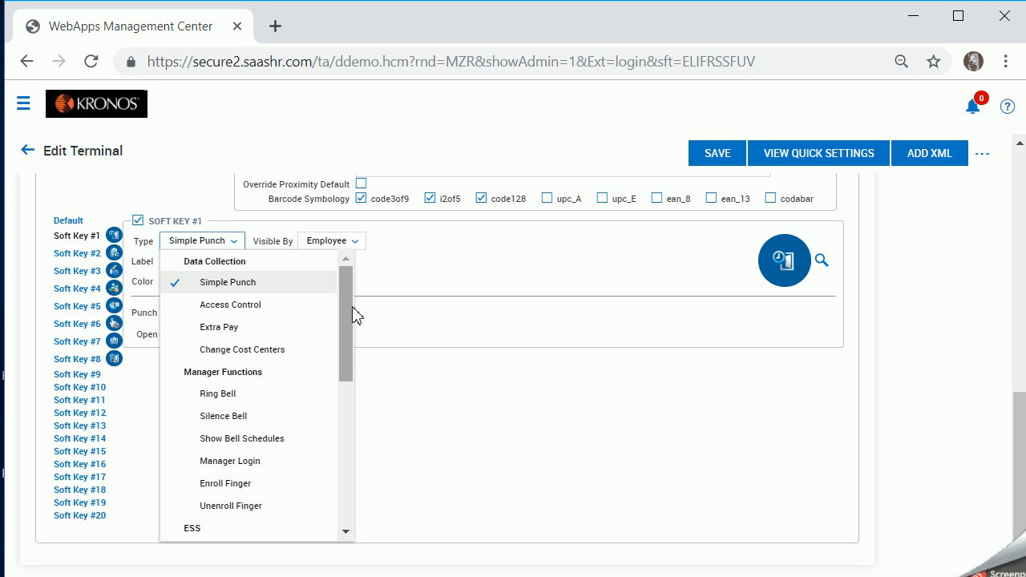
pyautogui.moveTo(244, 282)
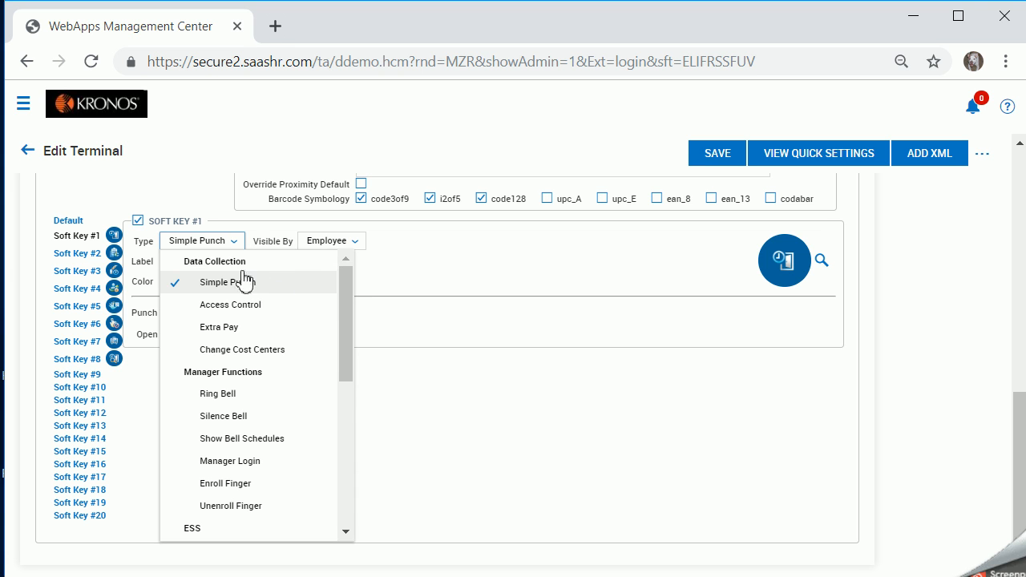
pyautogui.moveTo(270, 287)
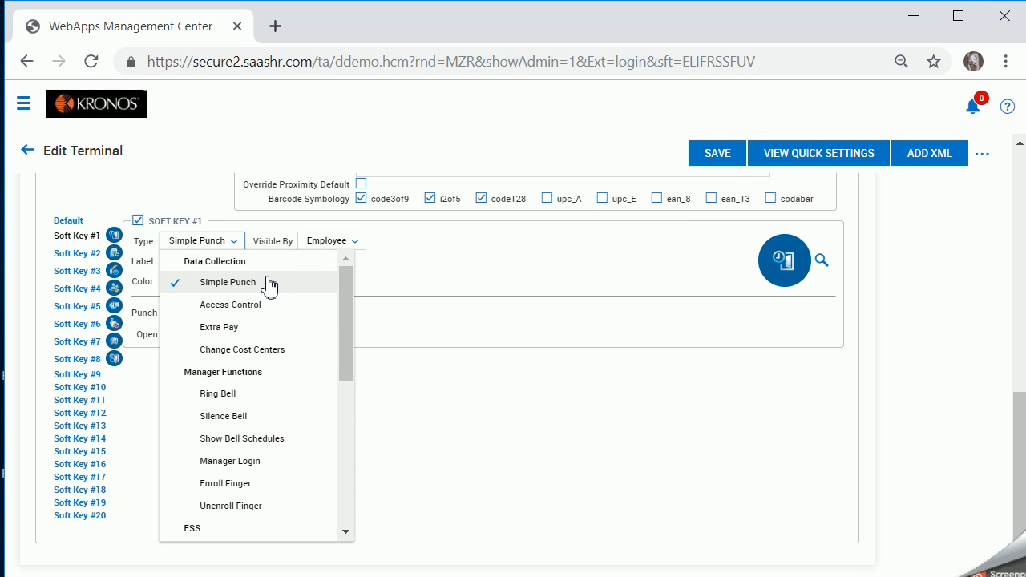
pyautogui.moveTo(272, 385)
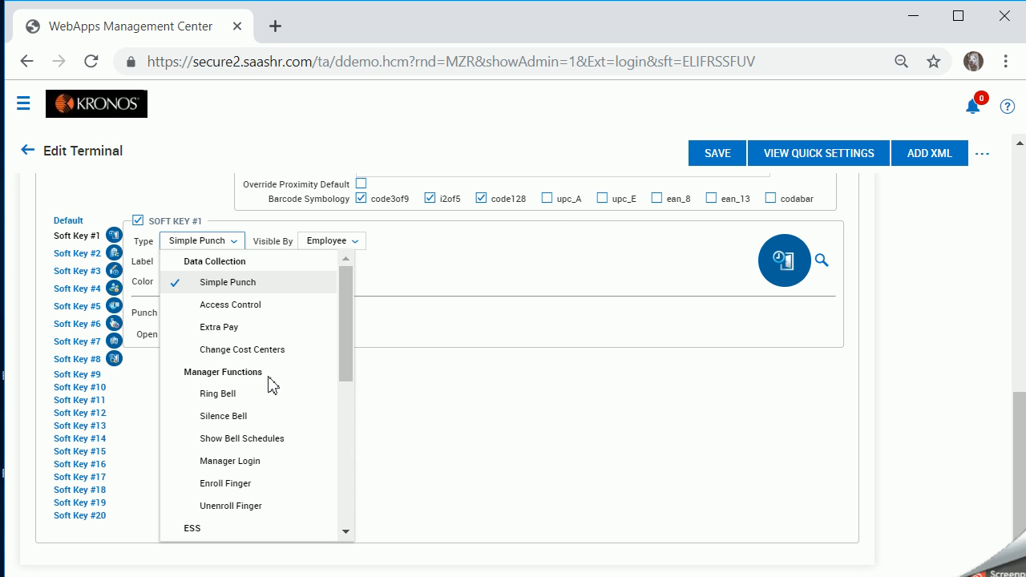
pyautogui.moveTo(367, 425)
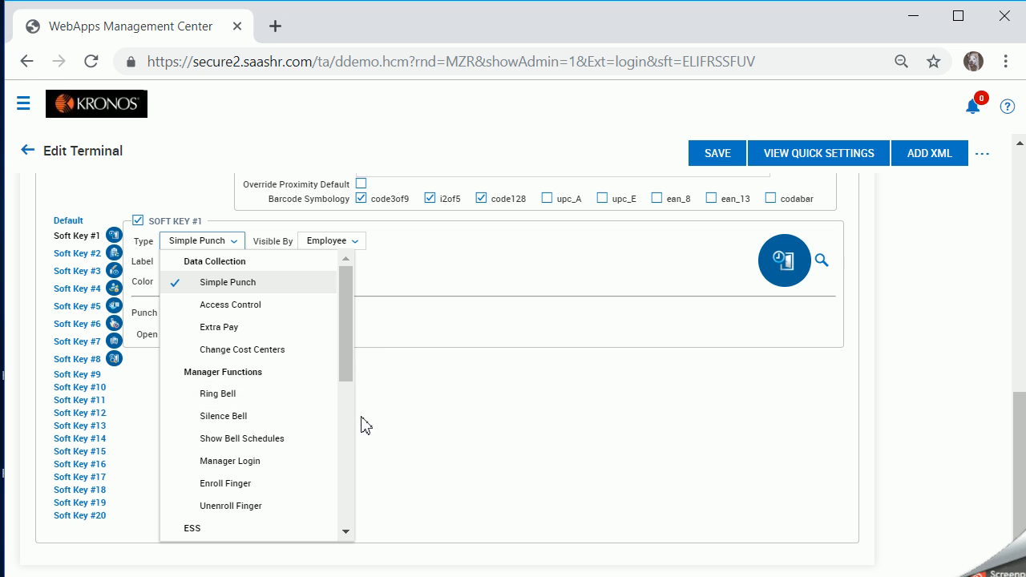
pyautogui.scroll(-3)
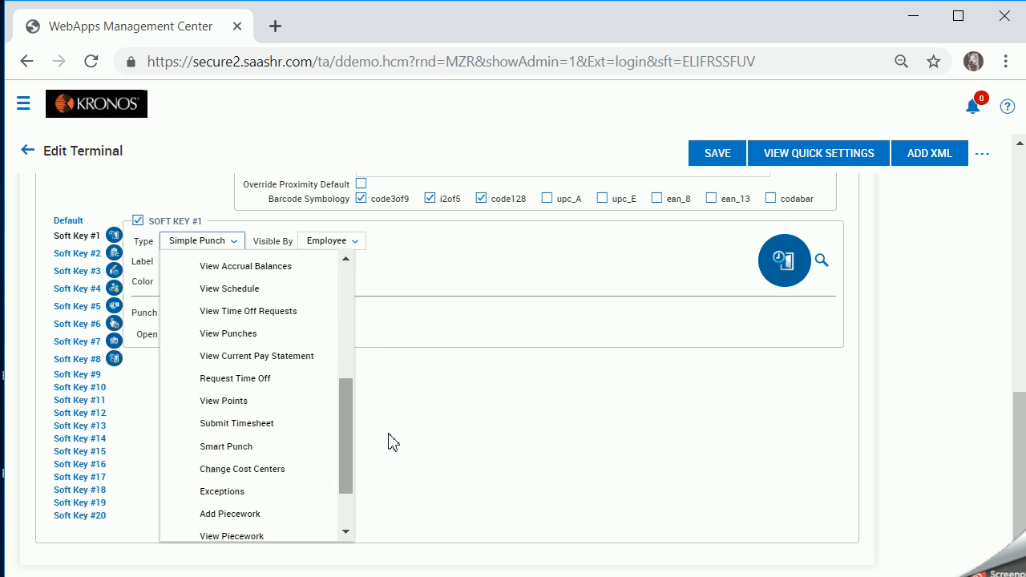
pyautogui.click(197, 241)
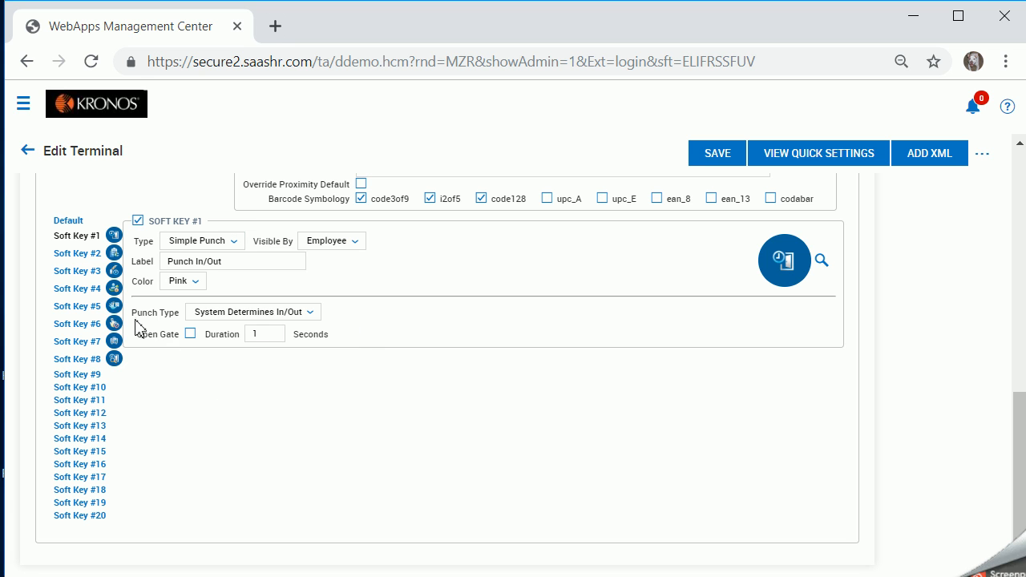
pyautogui.moveTo(253, 311)
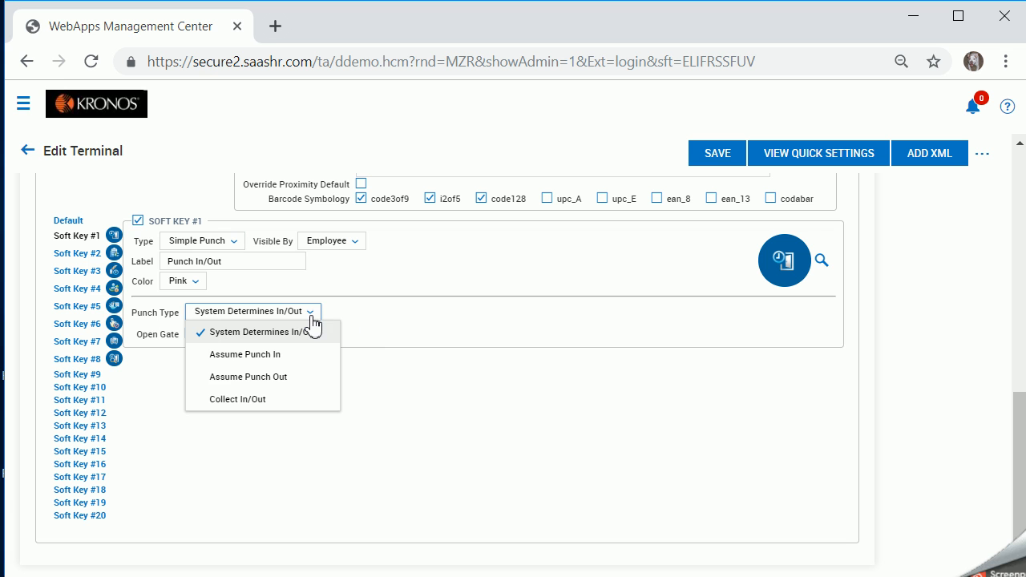
pyautogui.moveTo(337, 337)
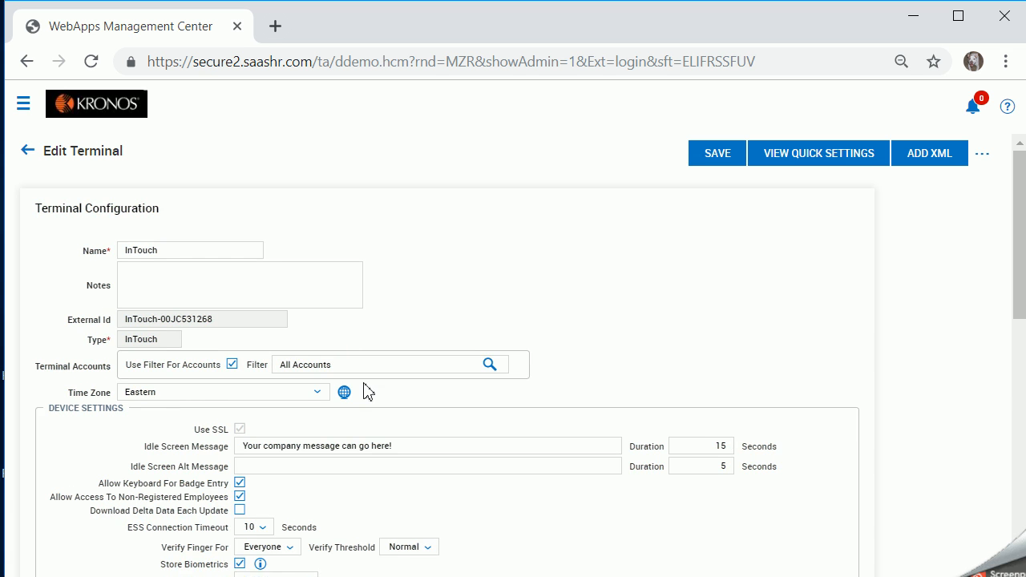
pyautogui.scroll(-3)
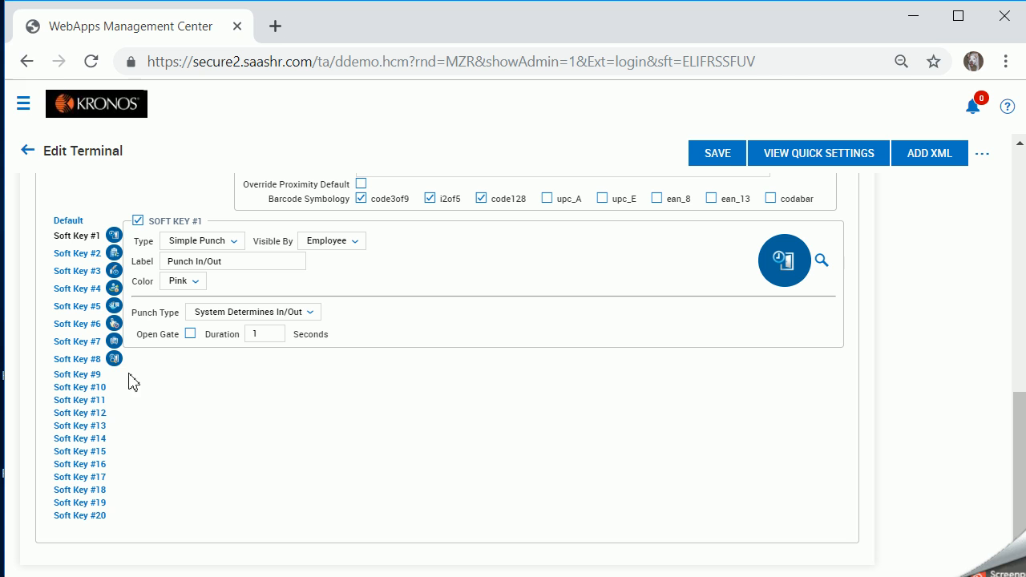
pyautogui.moveTo(184, 348)
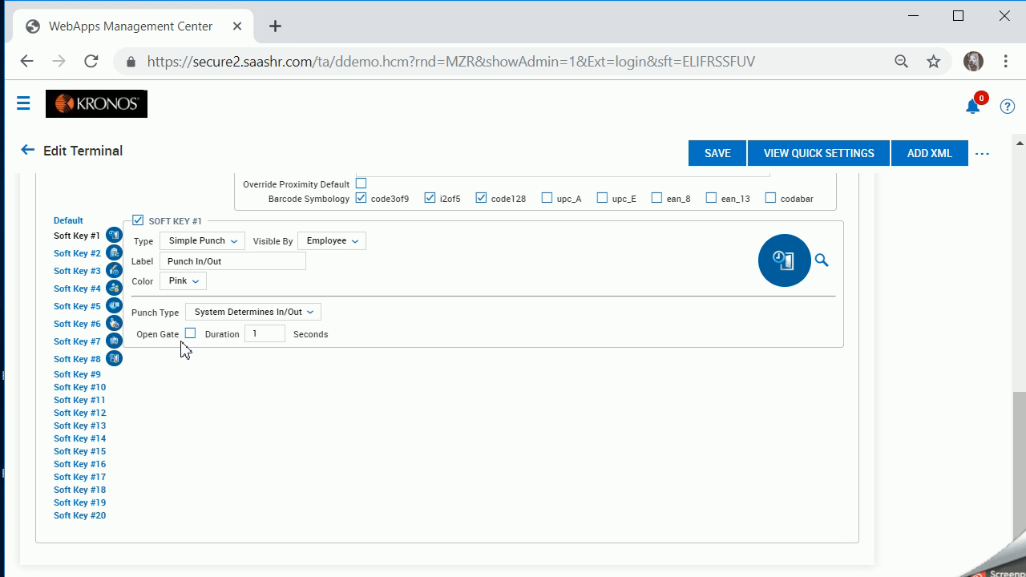
pyautogui.moveTo(315, 357)
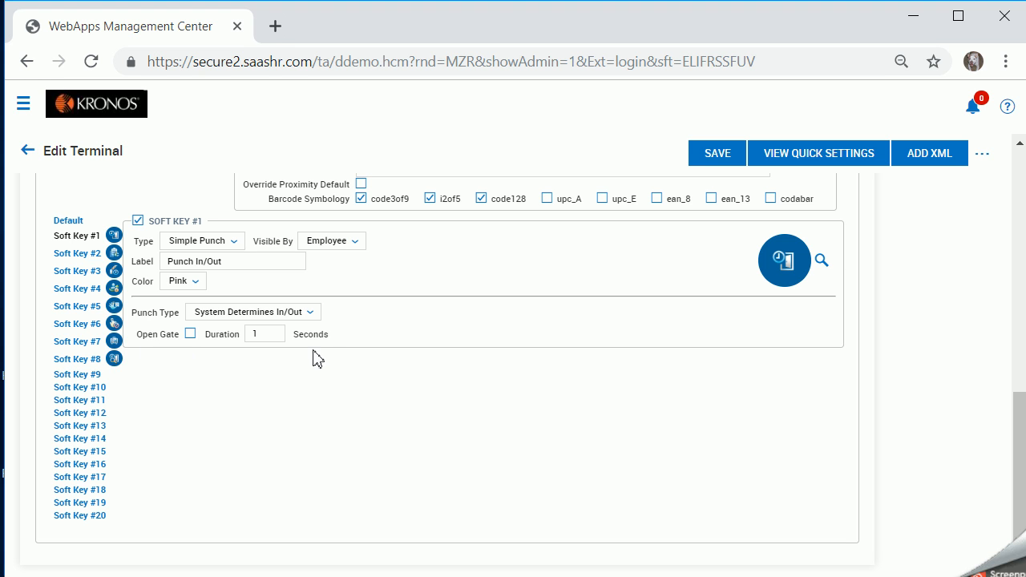
pyautogui.moveTo(870, 252)
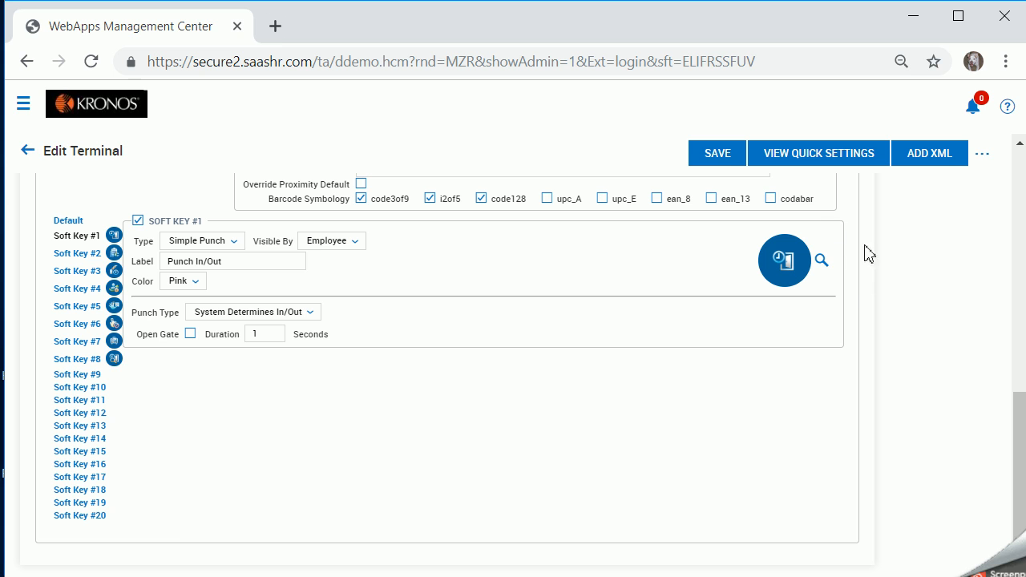
pyautogui.moveTo(784, 284)
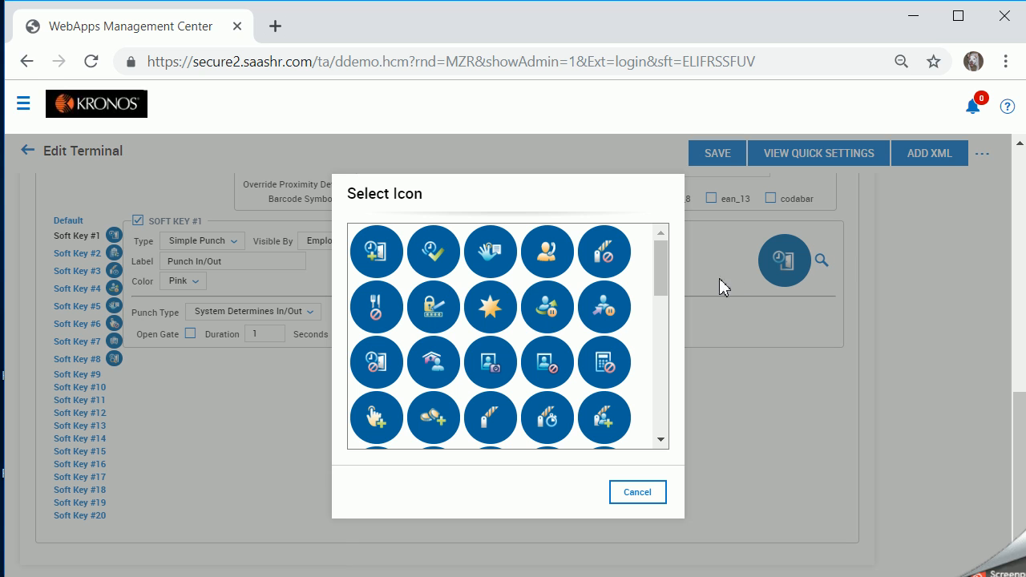
# Scroll through the icons in Soft Key #1's Select Icon gallery
pyautogui.scroll(-3)
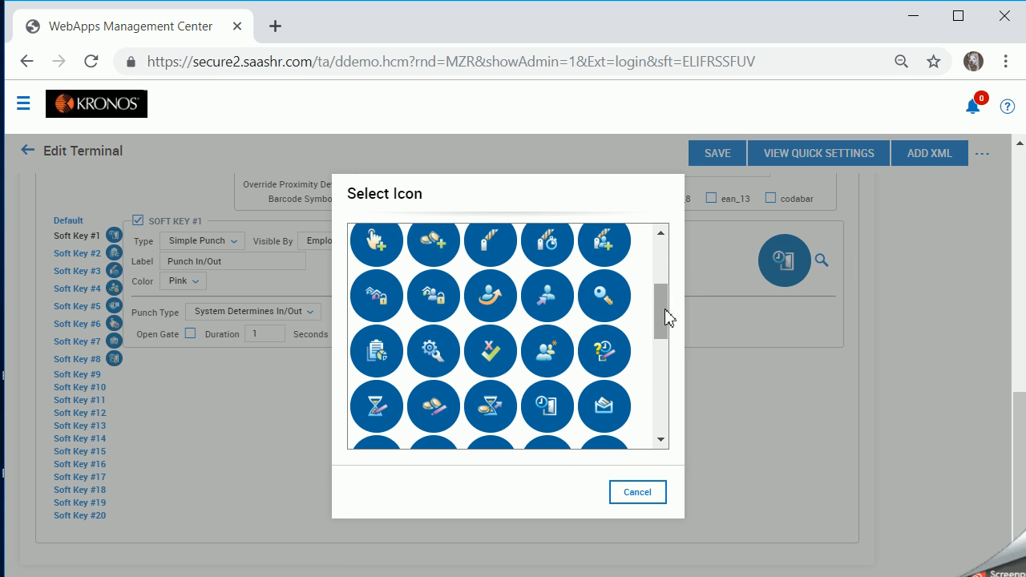
pyautogui.moveTo(490, 296)
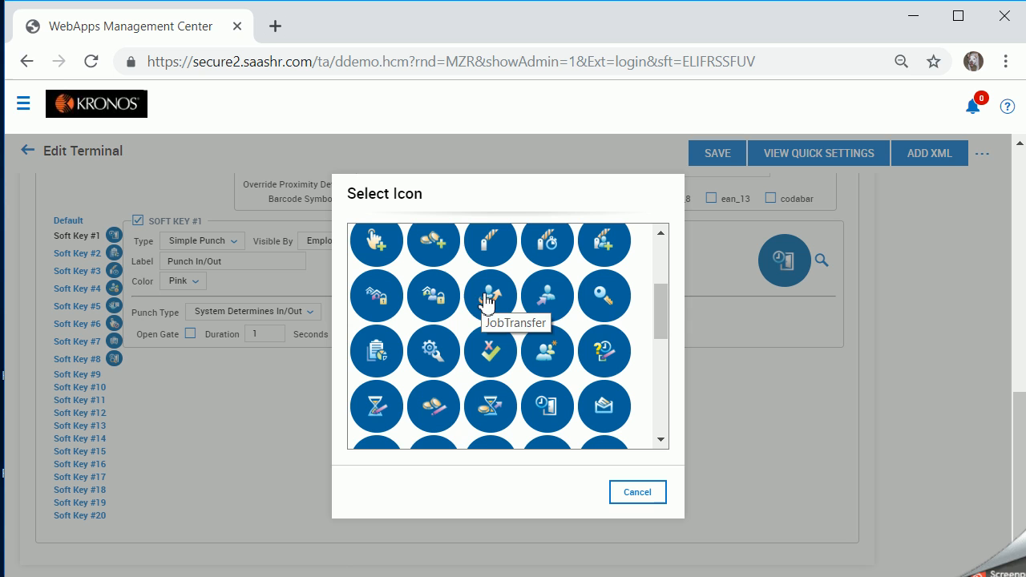
pyautogui.moveTo(547, 295)
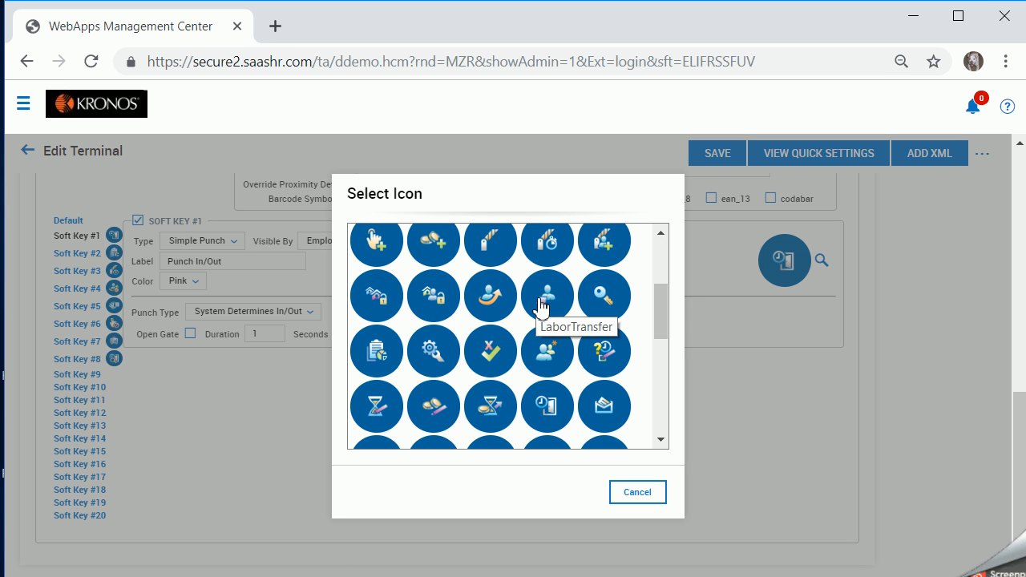
pyautogui.moveTo(302, 278)
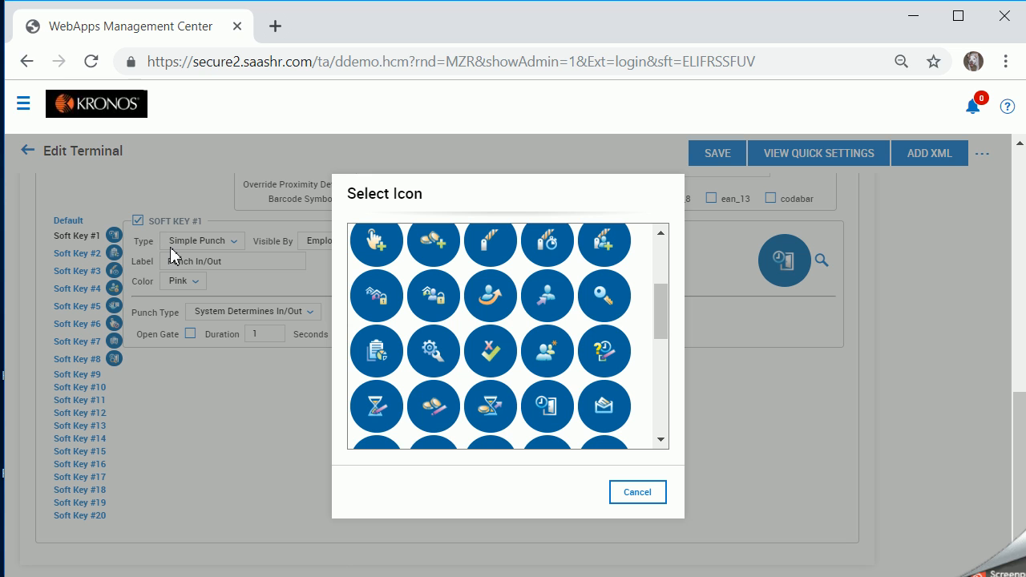
pyautogui.moveTo(637, 492)
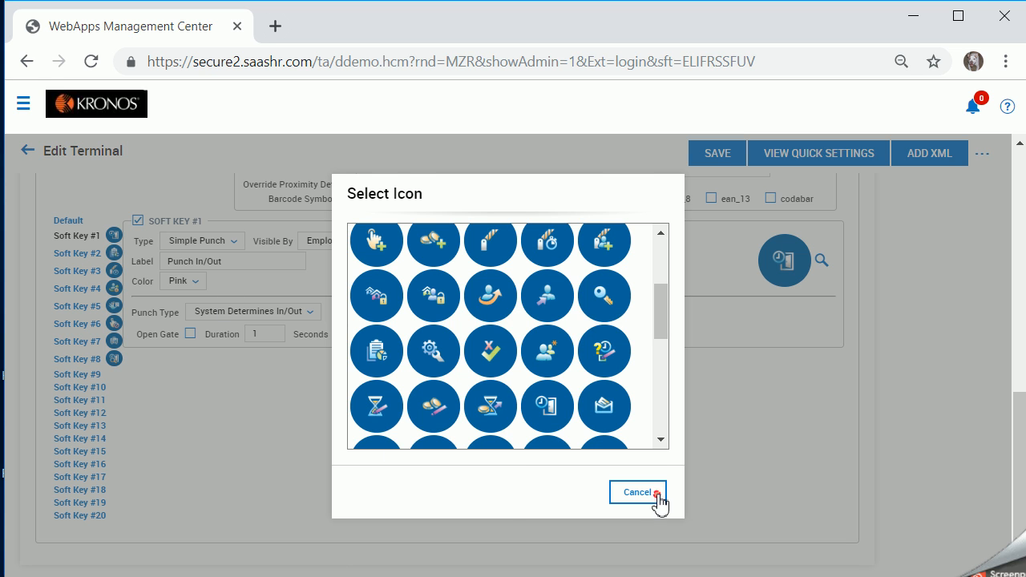
# Cancel the Select Icon dialog, keeping Soft Key #1's original icon
pyautogui.click(637, 492)
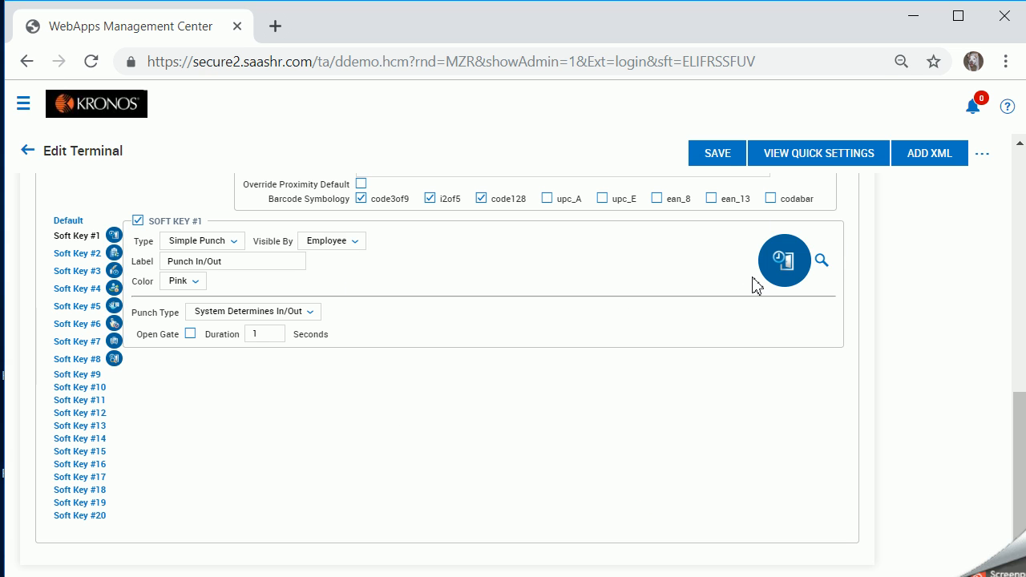
pyautogui.moveTo(176, 297)
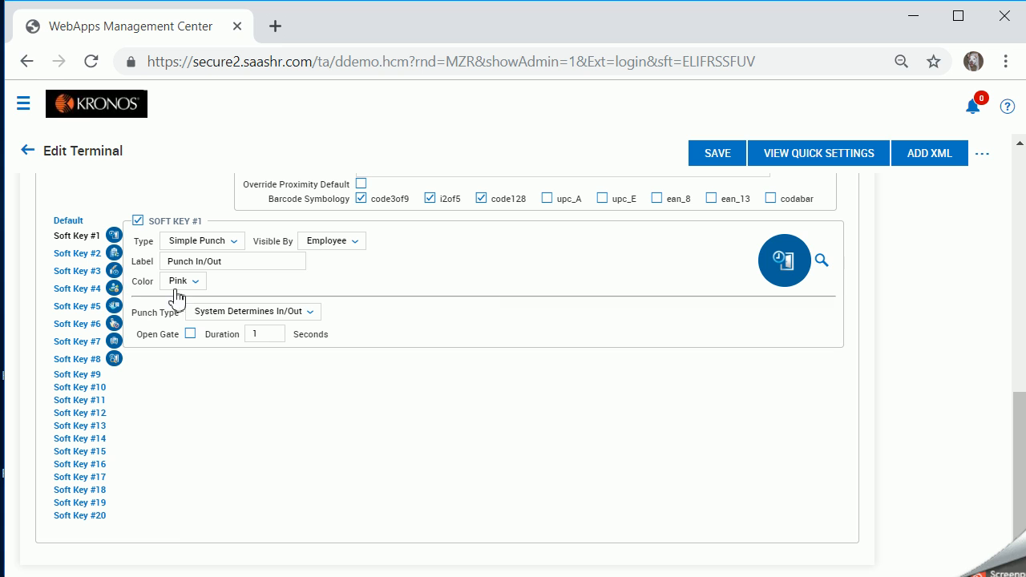
pyautogui.moveTo(180, 281)
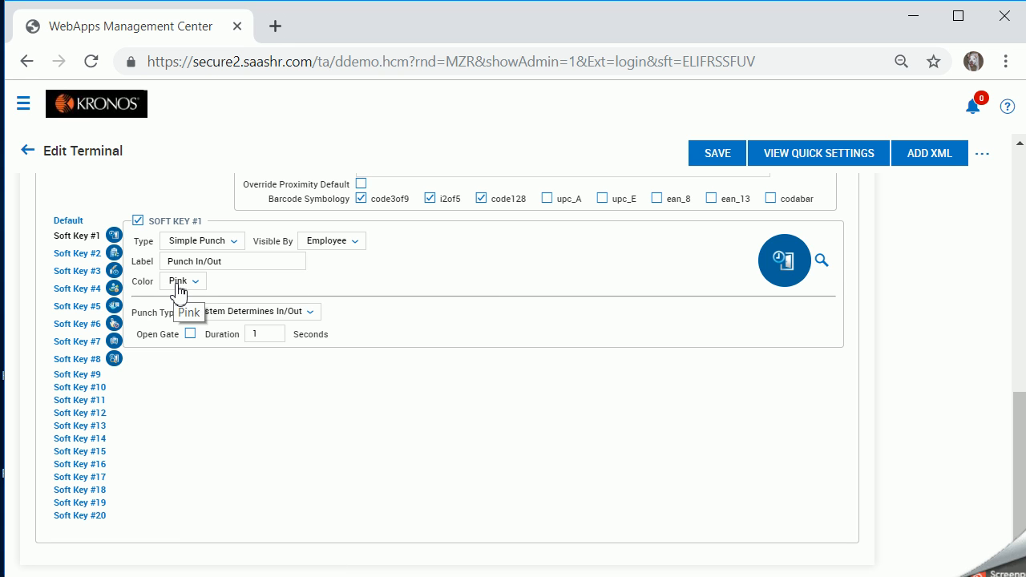
pyautogui.moveTo(58, 256)
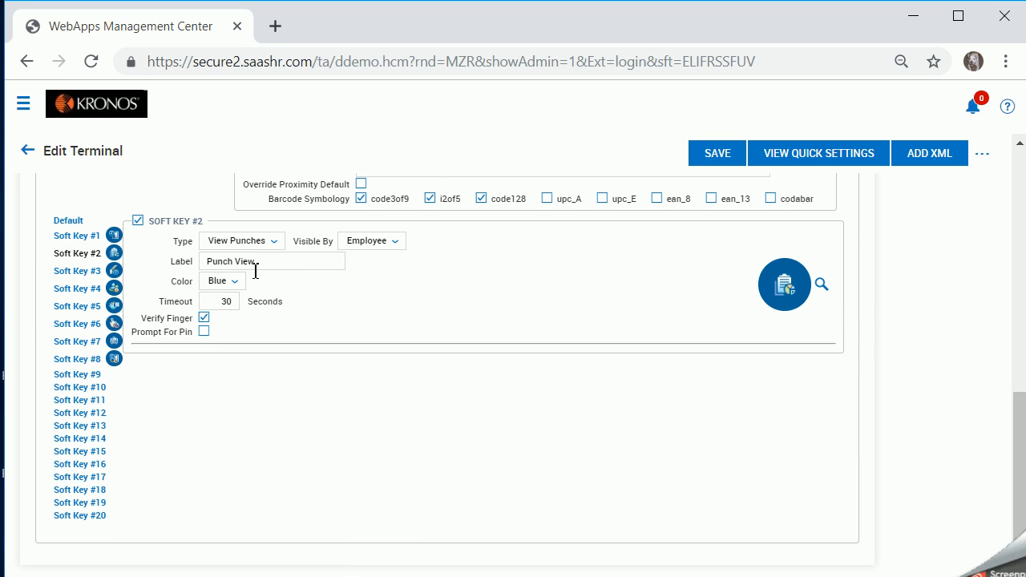
pyautogui.click(241, 240)
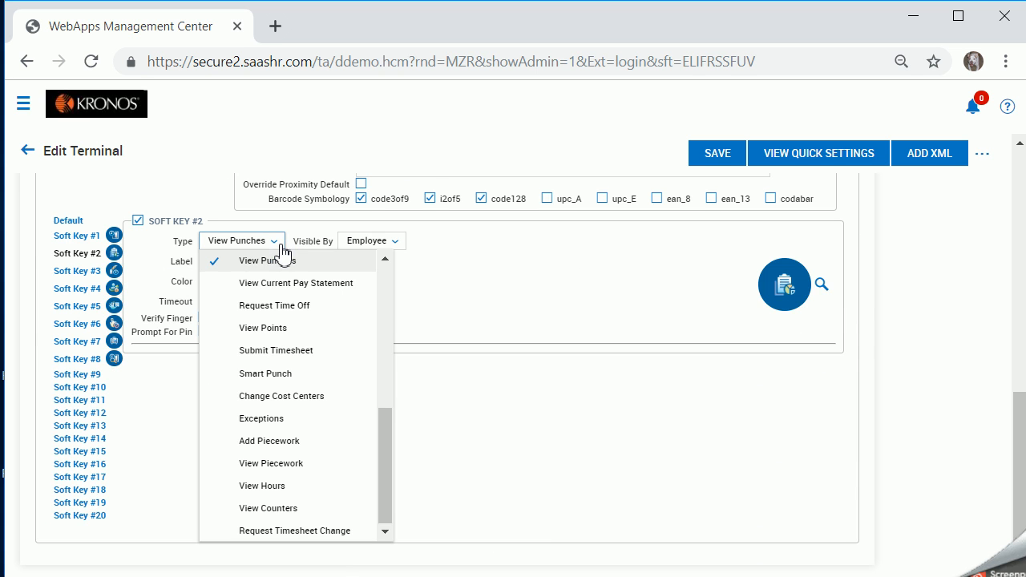
pyautogui.moveTo(401, 444)
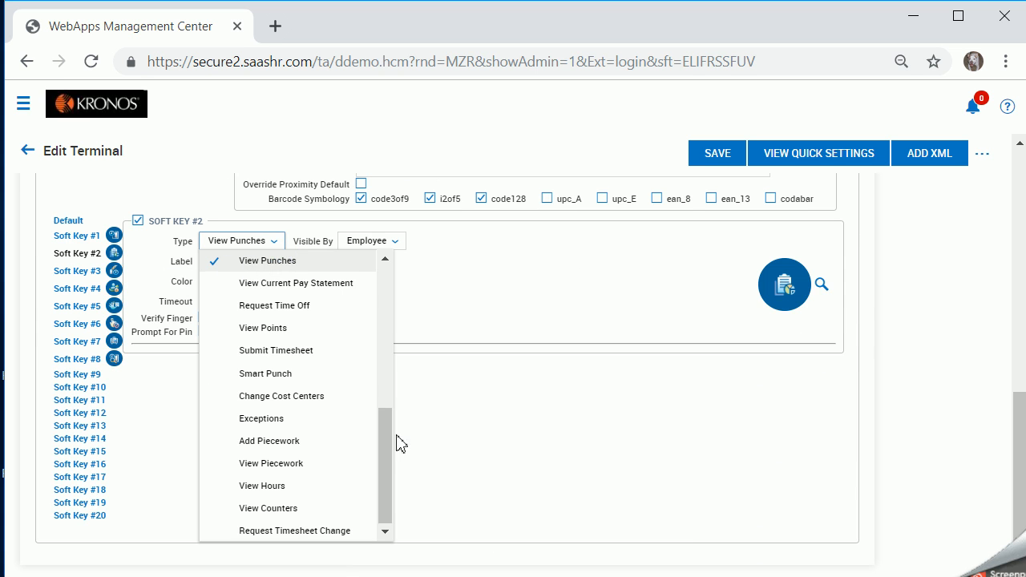
pyautogui.scroll(3)
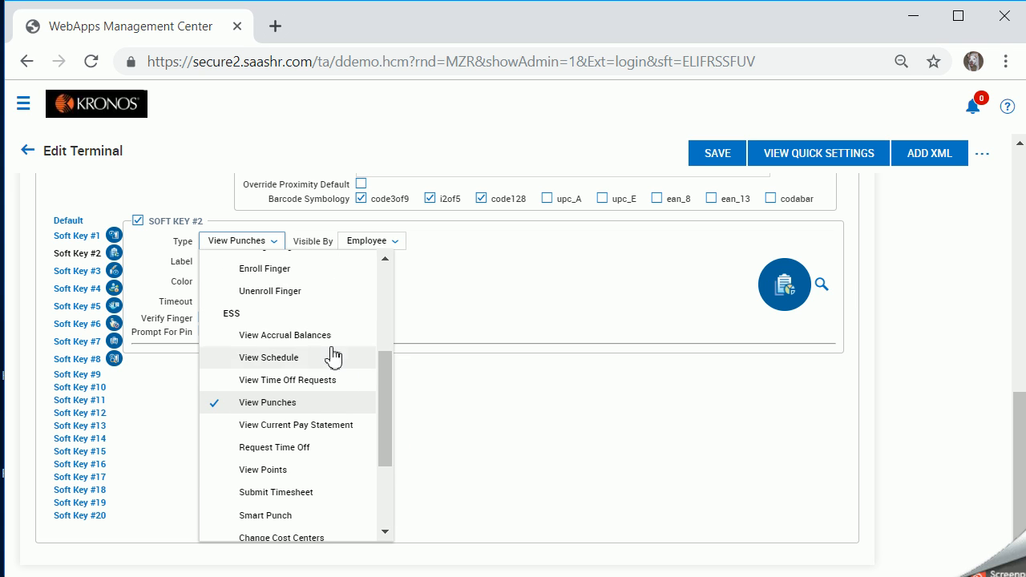
pyautogui.moveTo(437, 349)
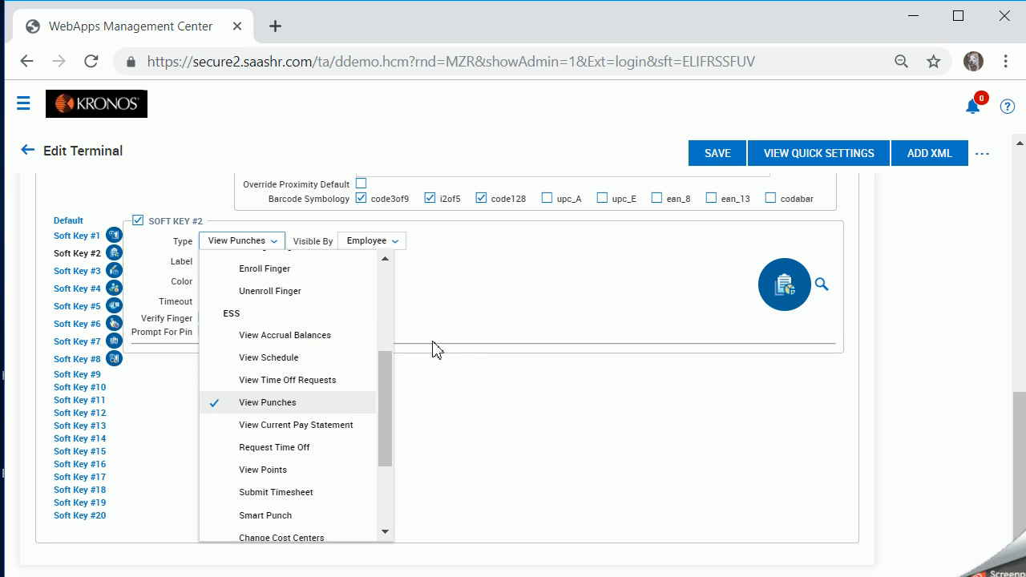
pyautogui.click(268, 402)
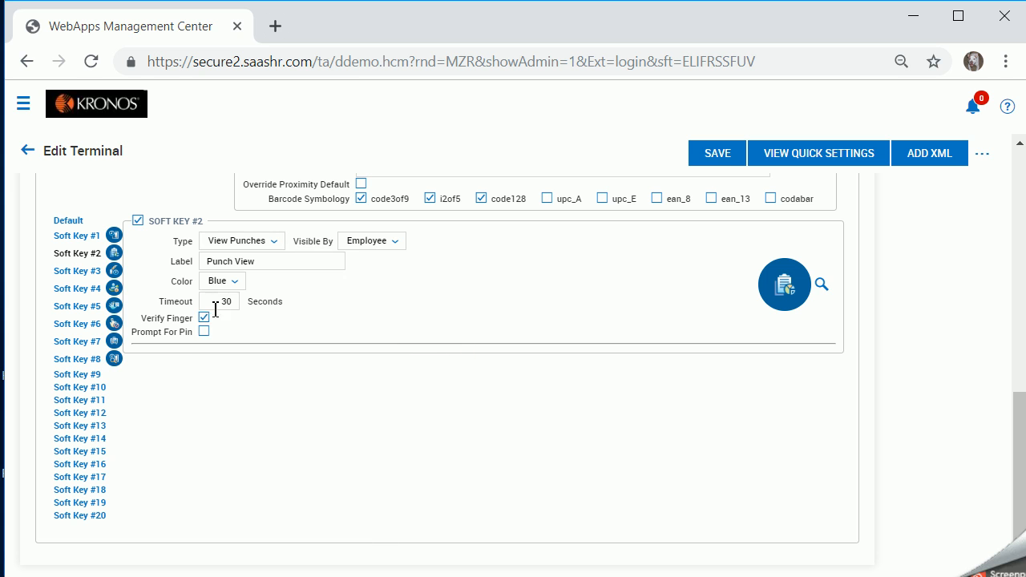
pyautogui.moveTo(166, 318)
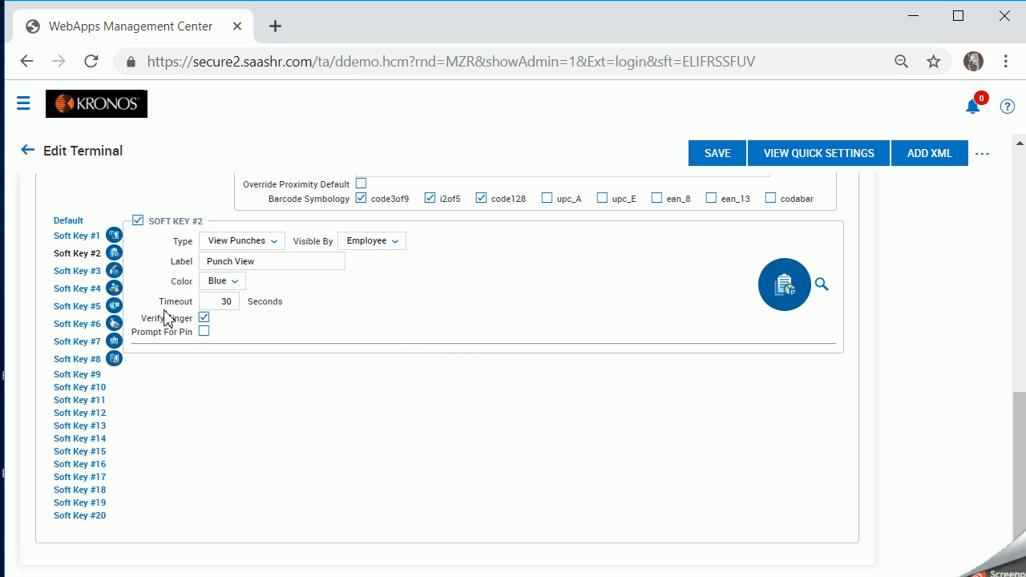
pyautogui.moveTo(157, 336)
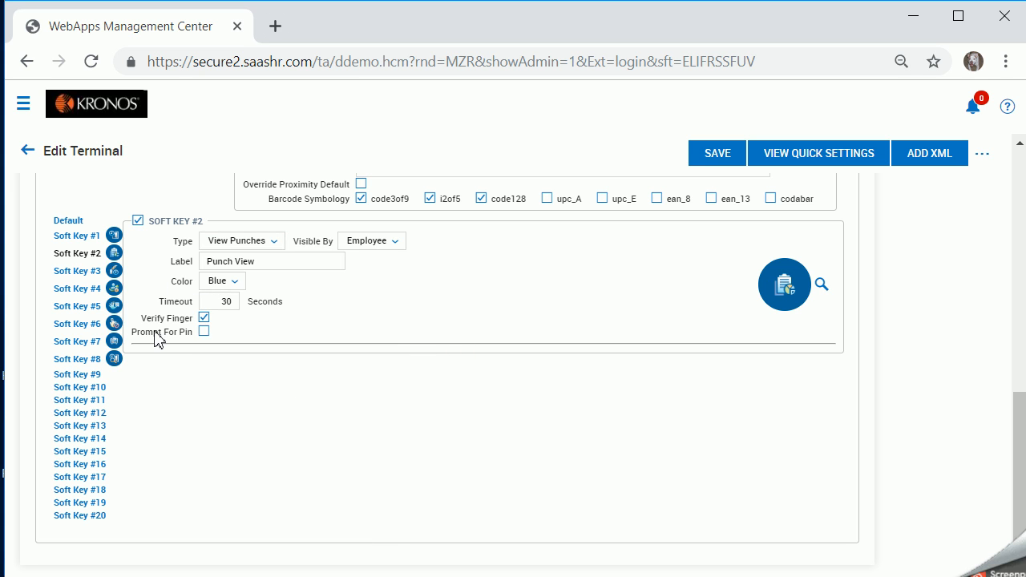
pyautogui.moveTo(207, 325)
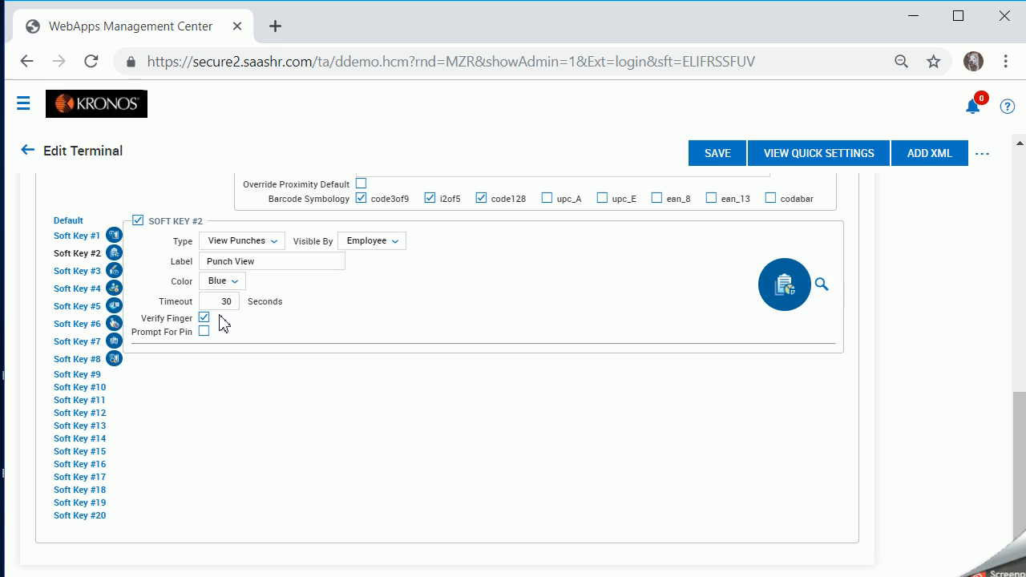
pyautogui.moveTo(173, 334)
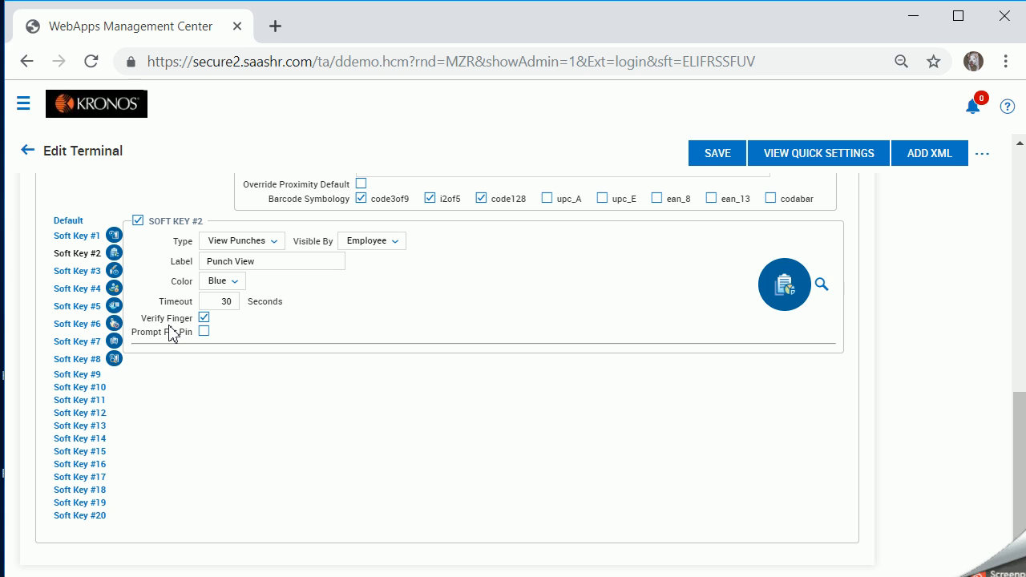
pyautogui.moveTo(182, 349)
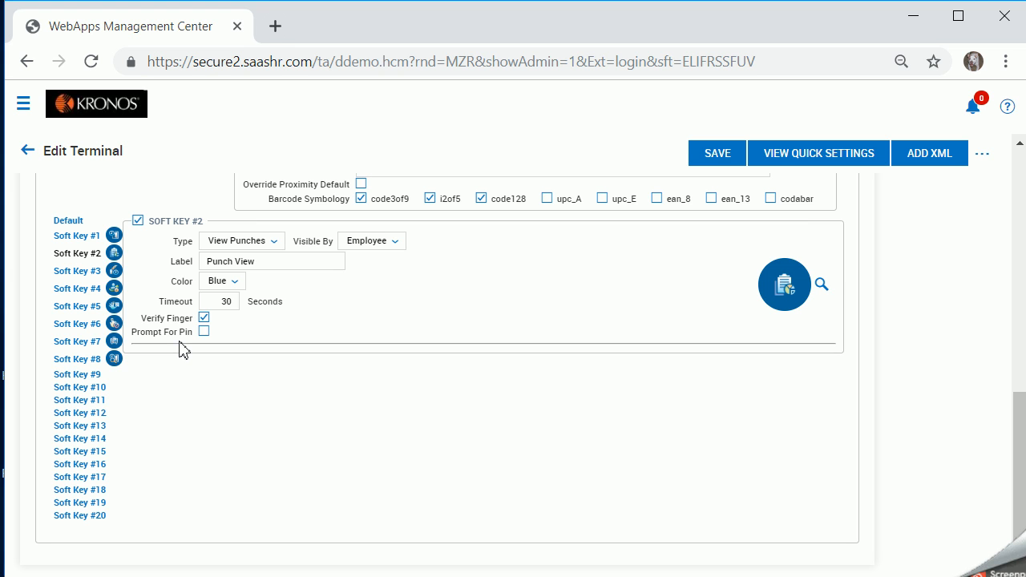
pyautogui.moveTo(114, 288)
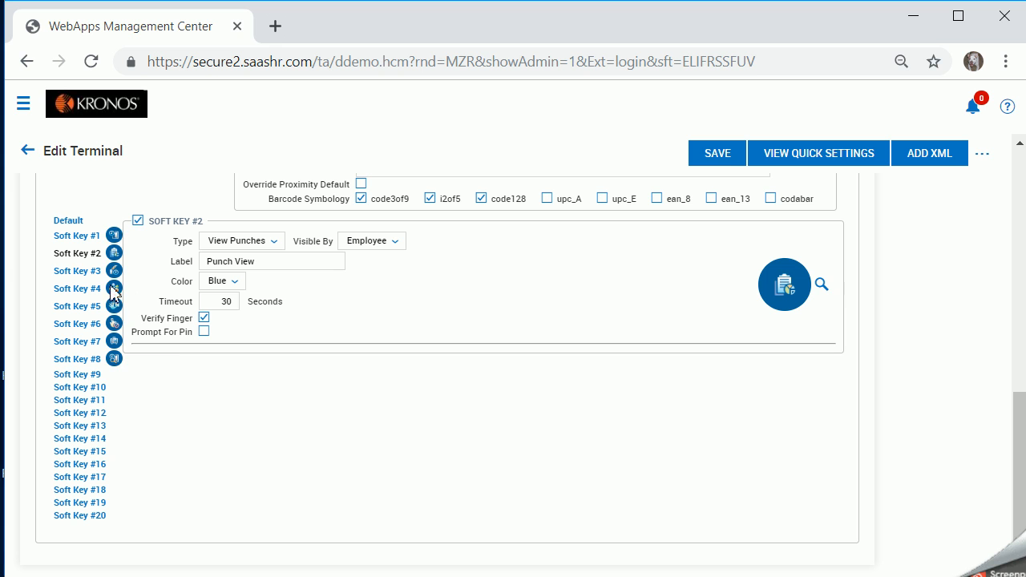
pyautogui.moveTo(119, 369)
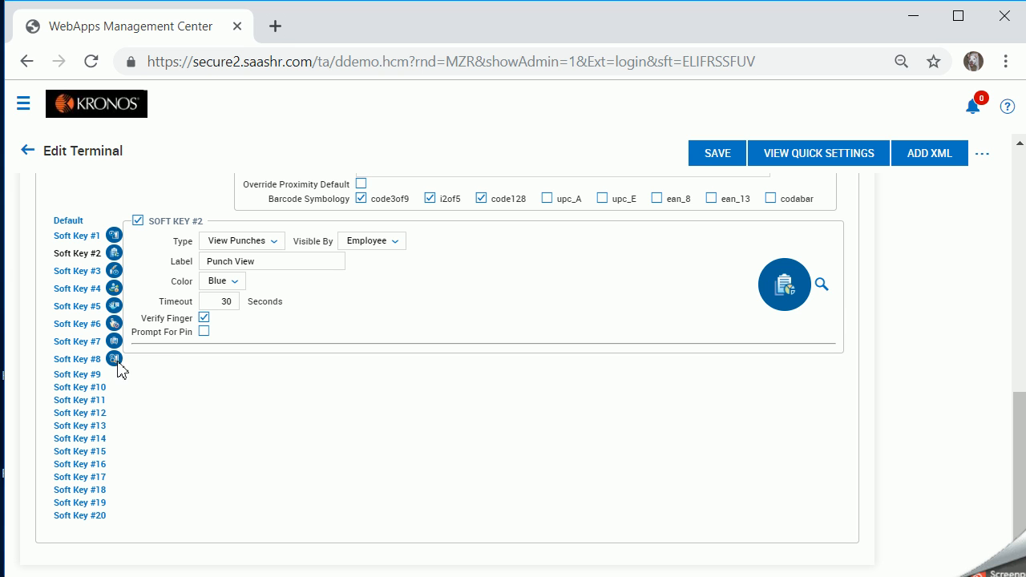
pyautogui.moveTo(38, 399)
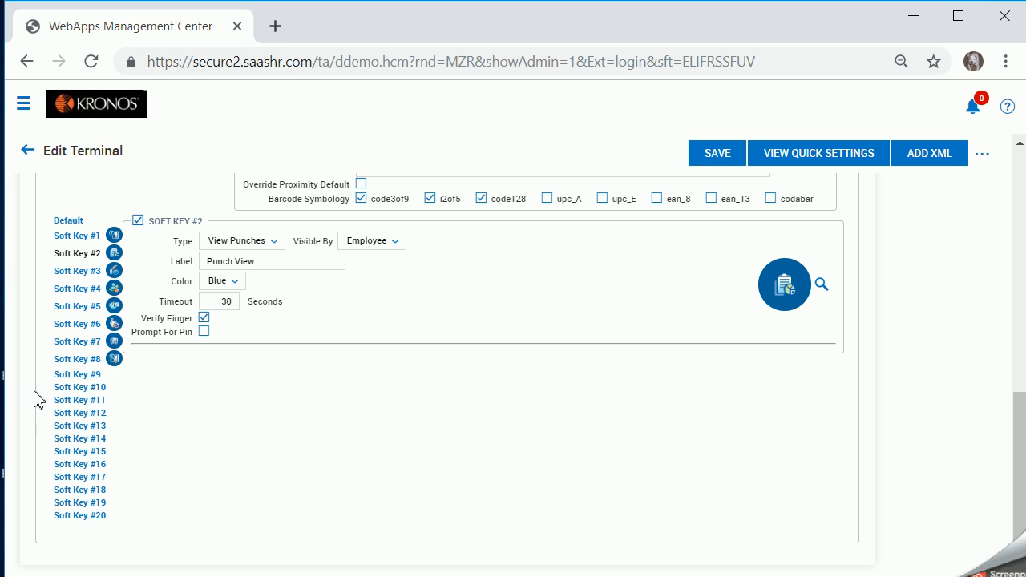
pyautogui.moveTo(80, 387)
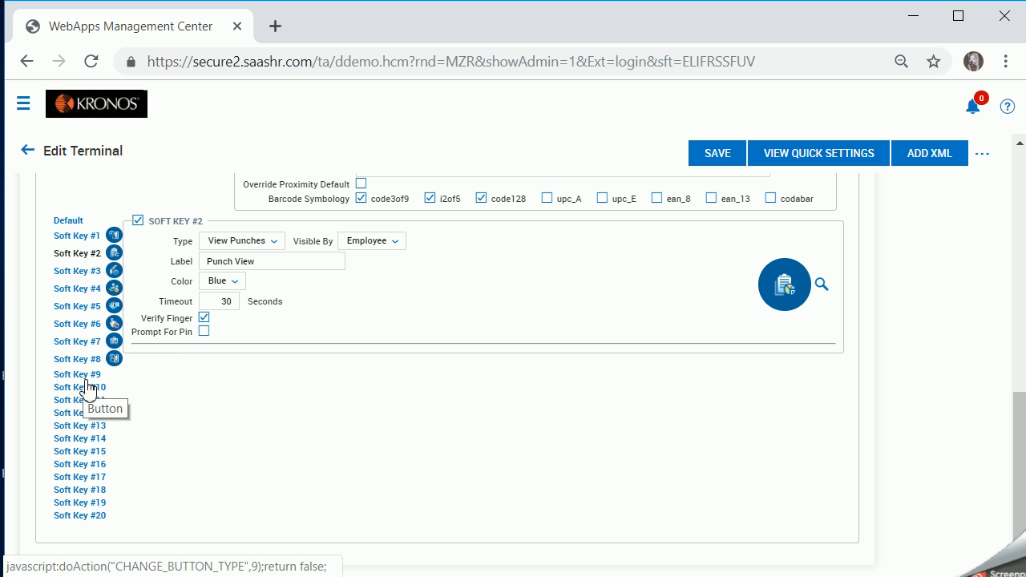
# Enable Soft Key #9 and set its Type to View Schedule under ESS
pyautogui.scroll(3)
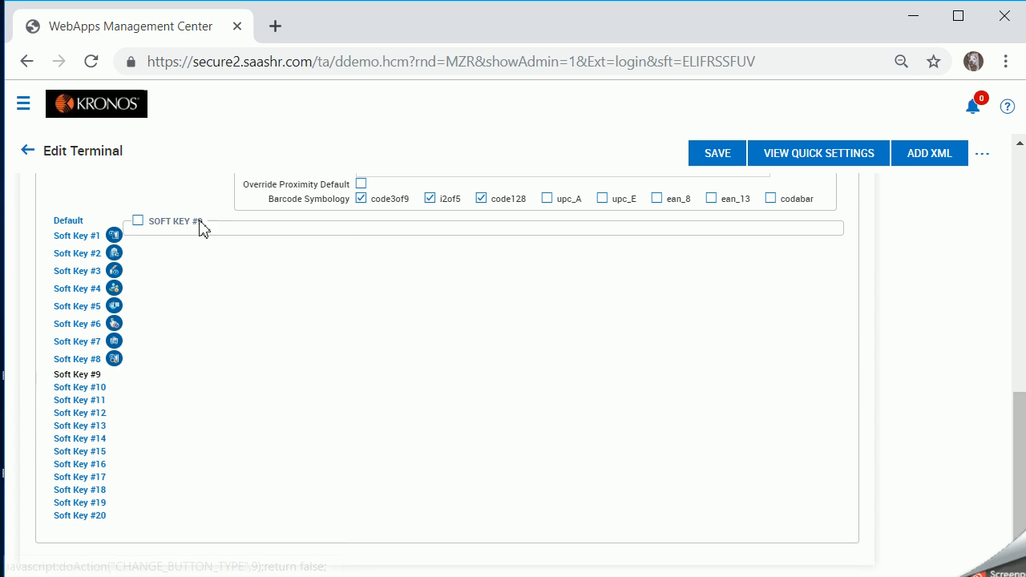
pyautogui.click(138, 221)
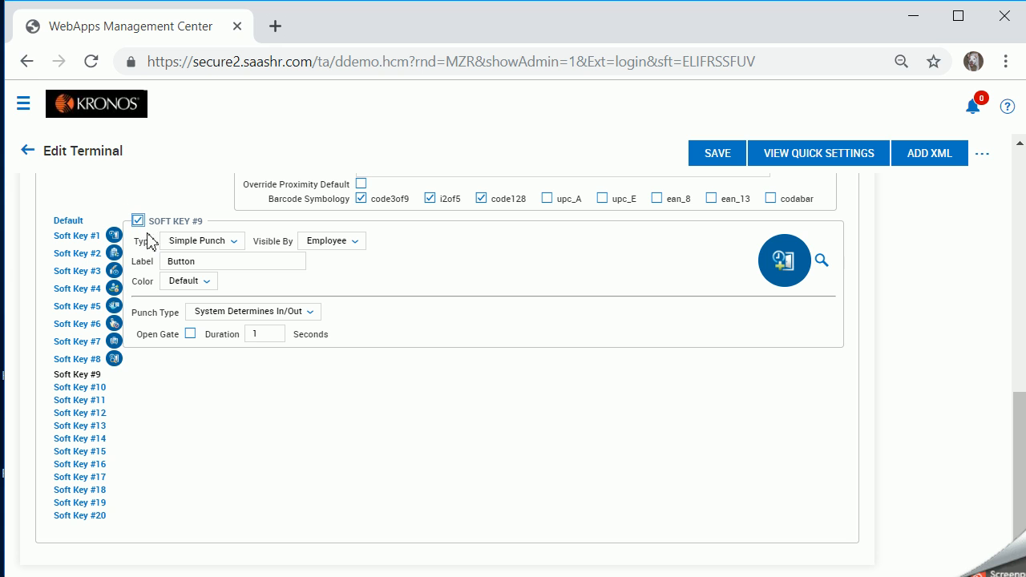
pyautogui.moveTo(232, 245)
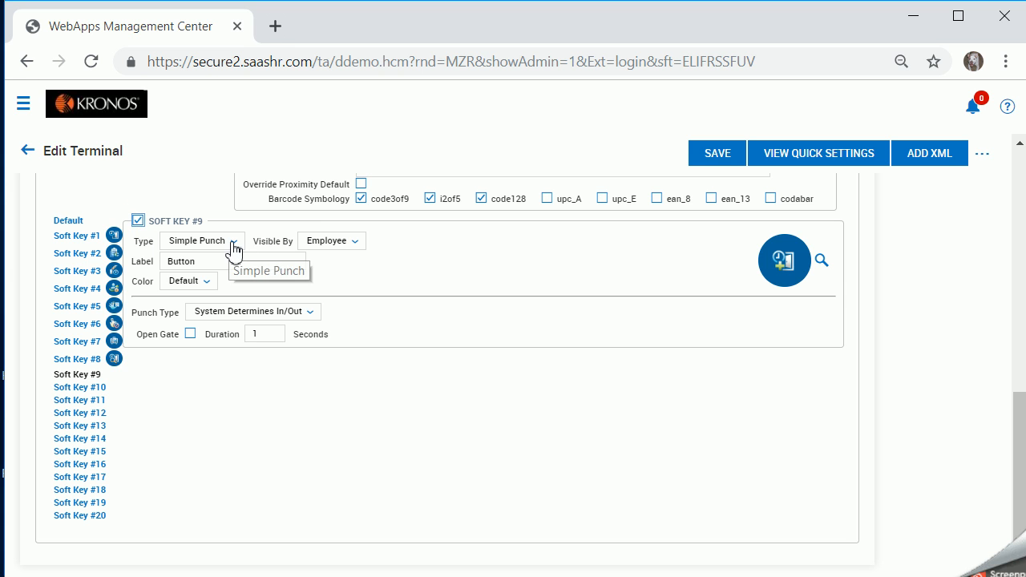
pyautogui.click(201, 240)
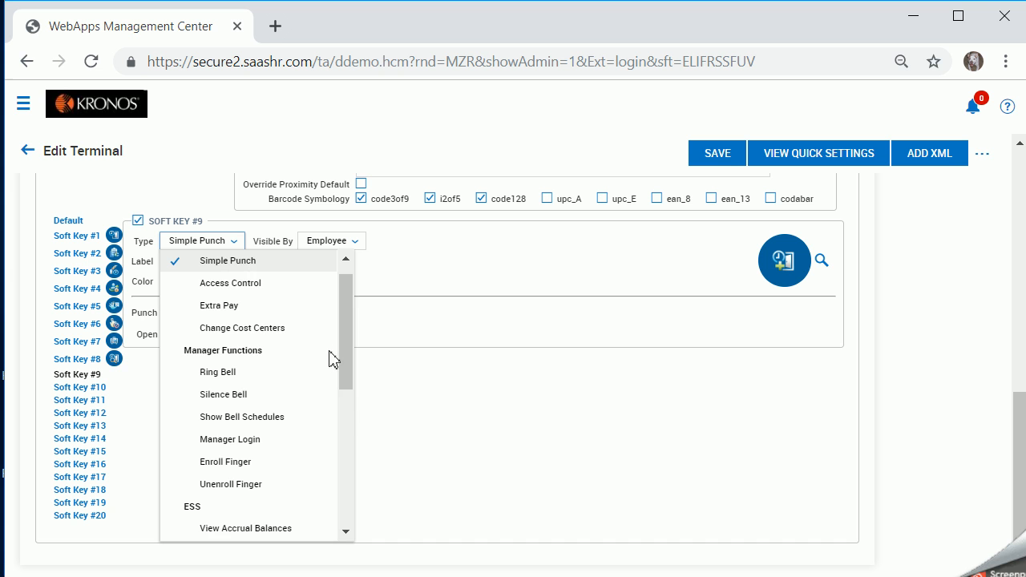
pyautogui.scroll(-3)
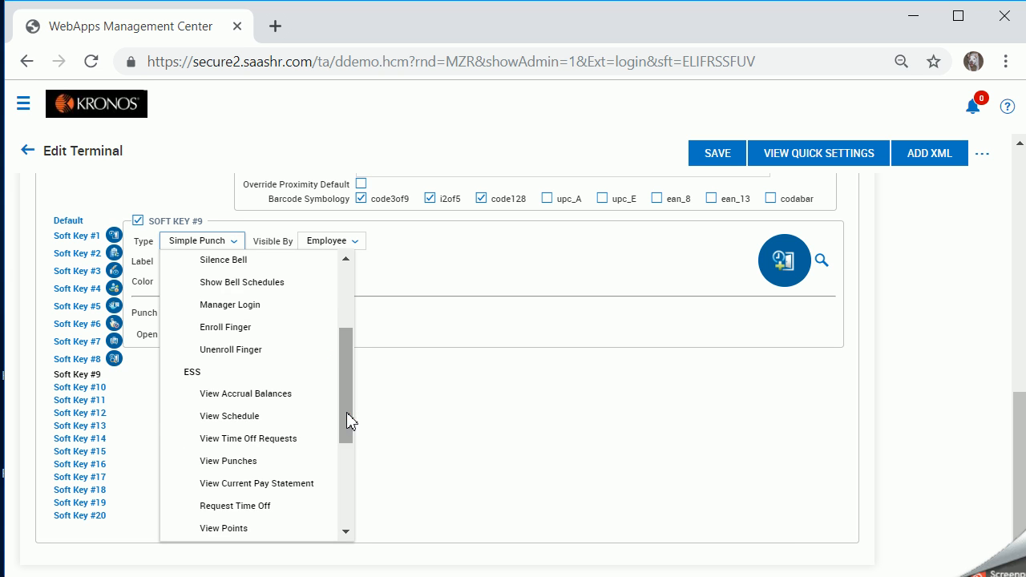
pyautogui.moveTo(230, 417)
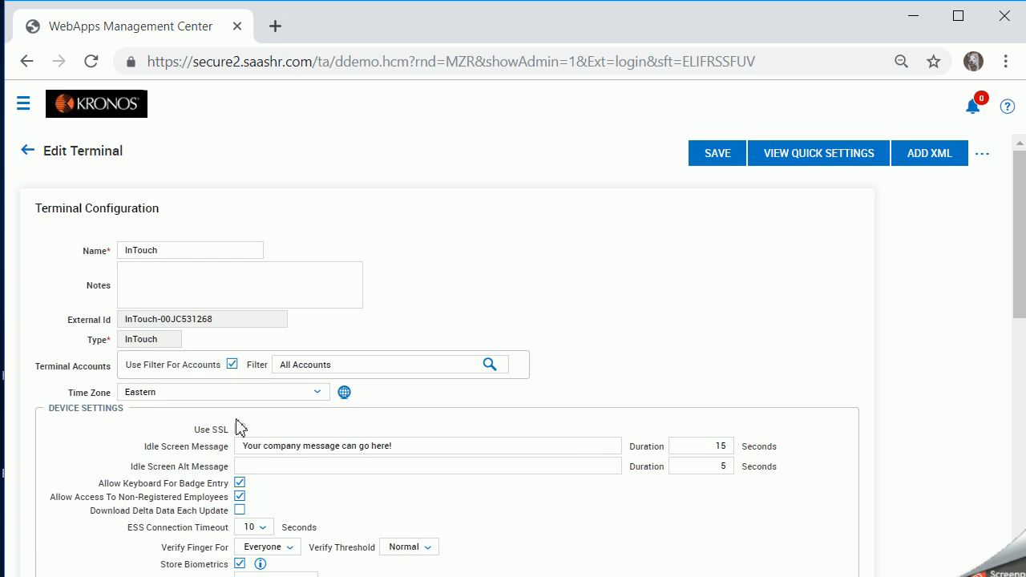
pyautogui.scroll(-3)
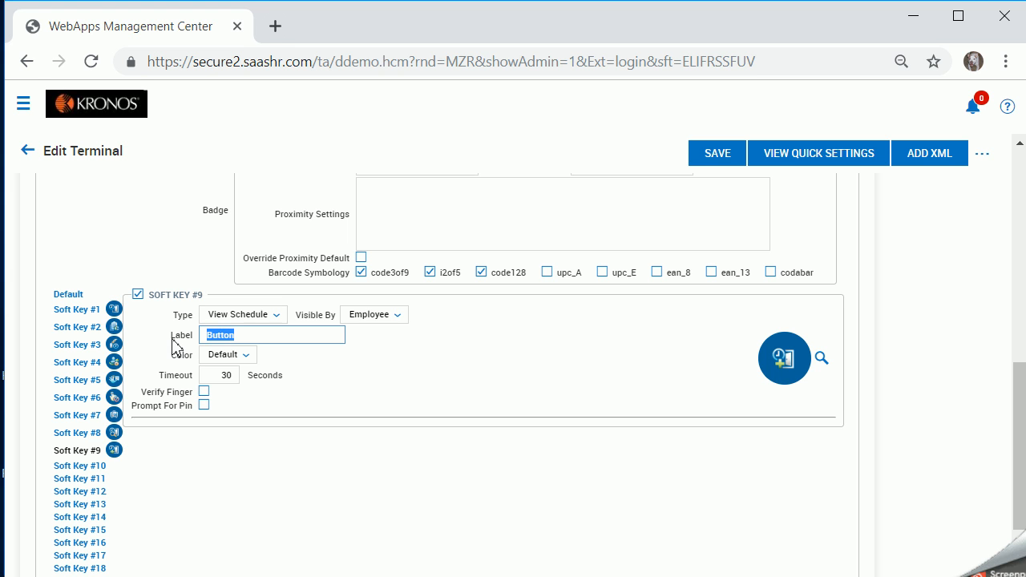
# Label Soft Key #9 'Sch View', color it Green, and turn on Verify Finger
pyautogui.write('Sch View')
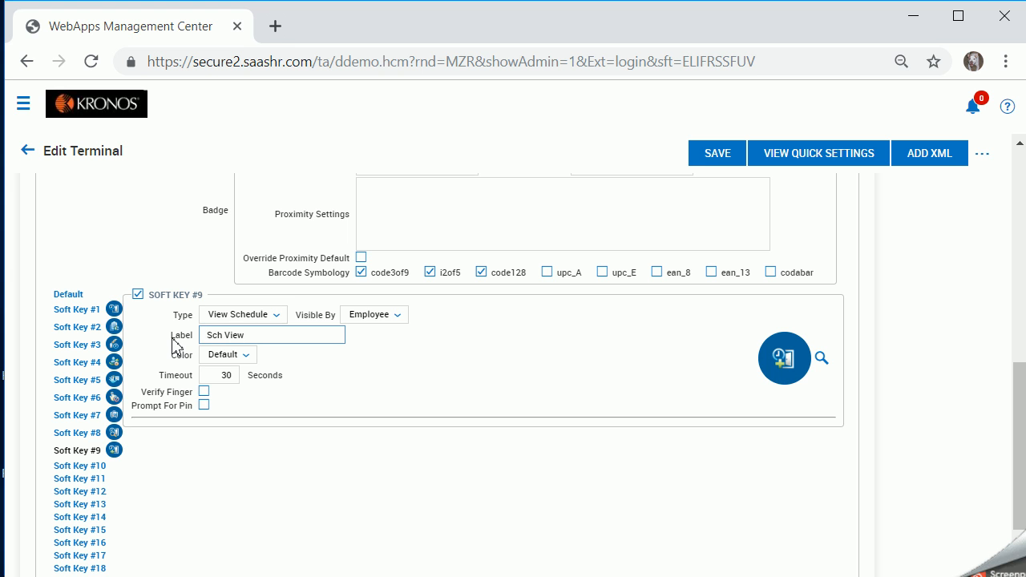
pyautogui.click(228, 354)
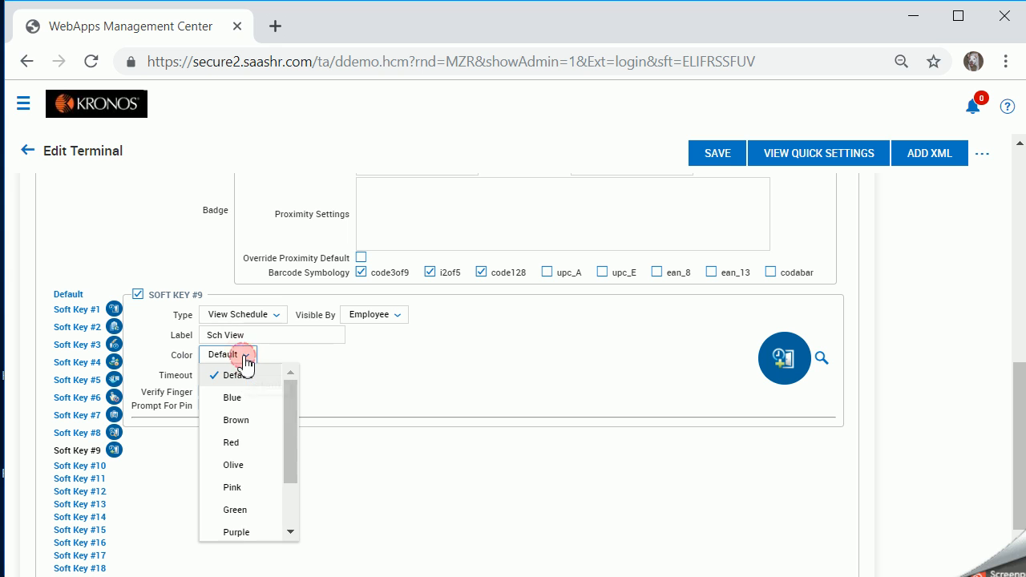
pyautogui.moveTo(235, 510)
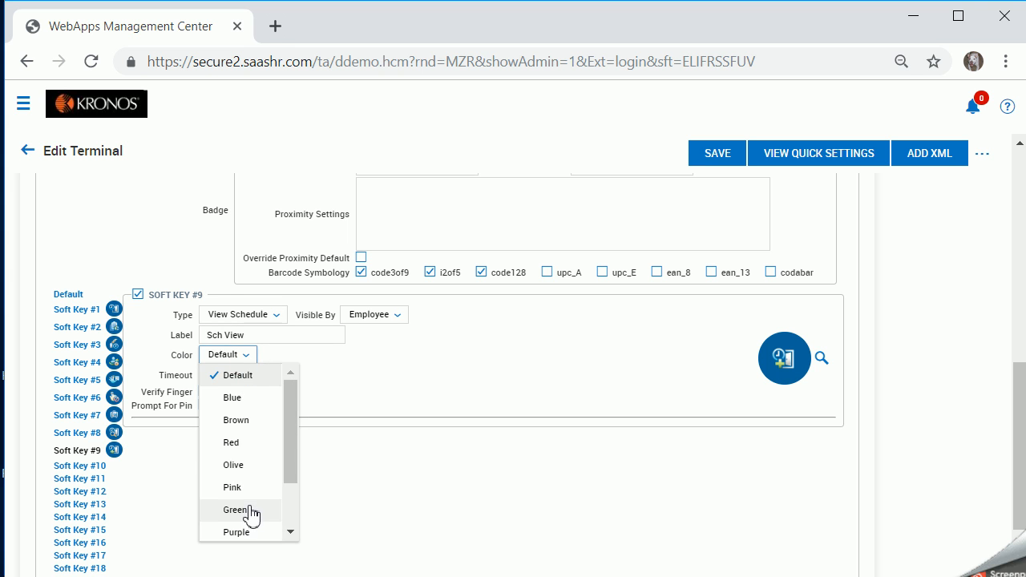
pyautogui.click(234, 510)
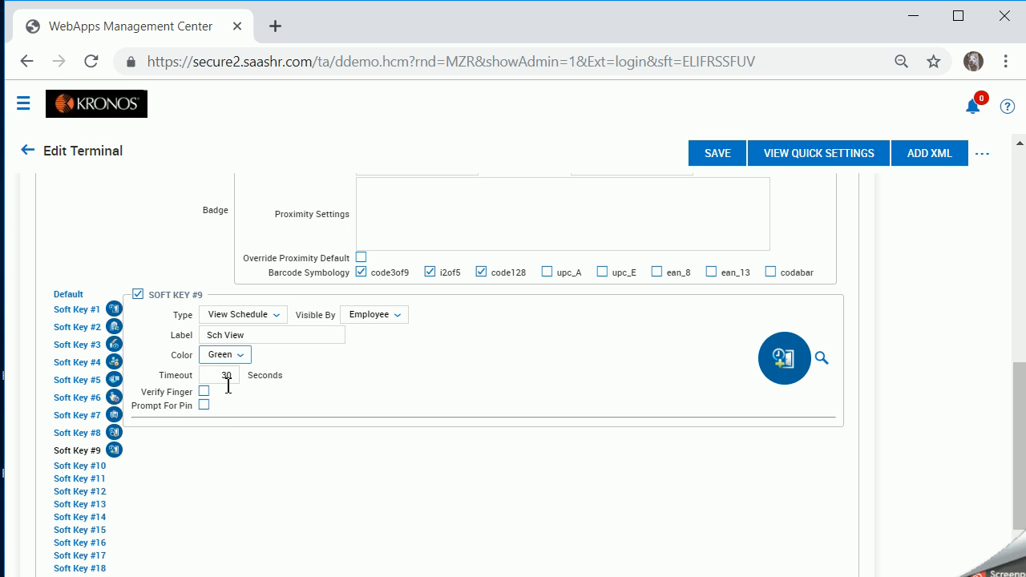
pyautogui.moveTo(206, 397)
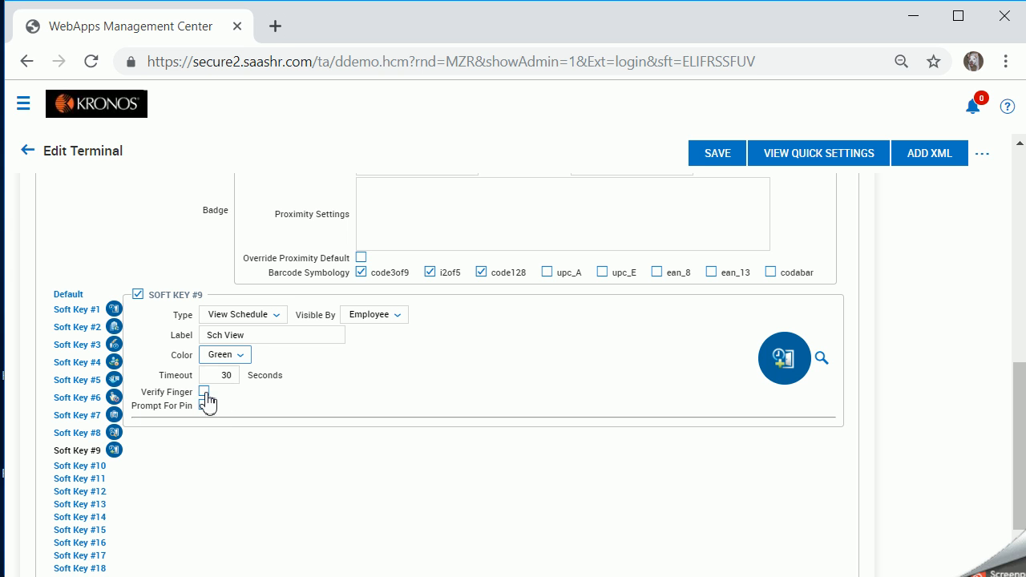
pyautogui.click(203, 391)
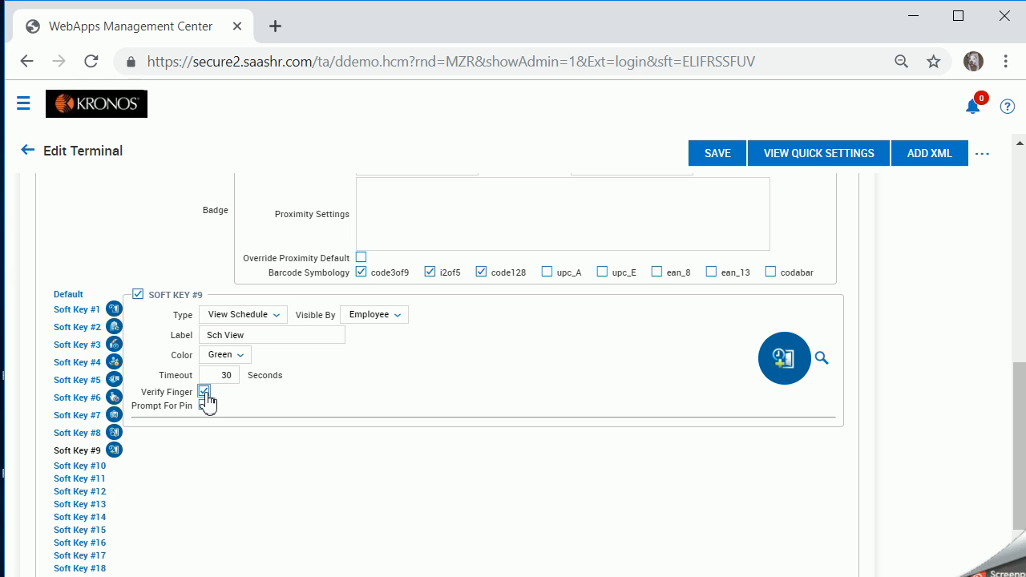
pyautogui.moveTo(403, 444)
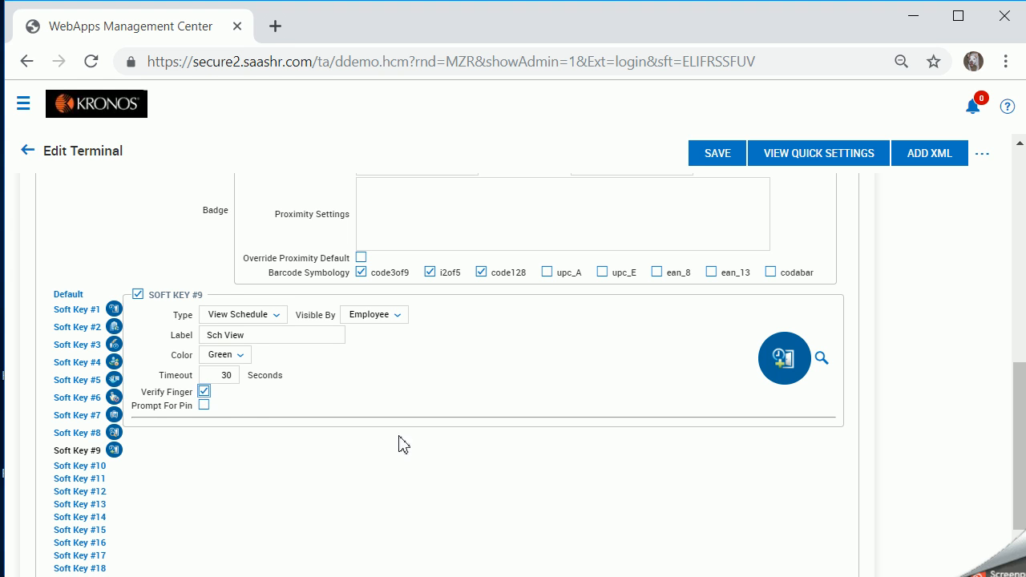
pyautogui.moveTo(820, 357)
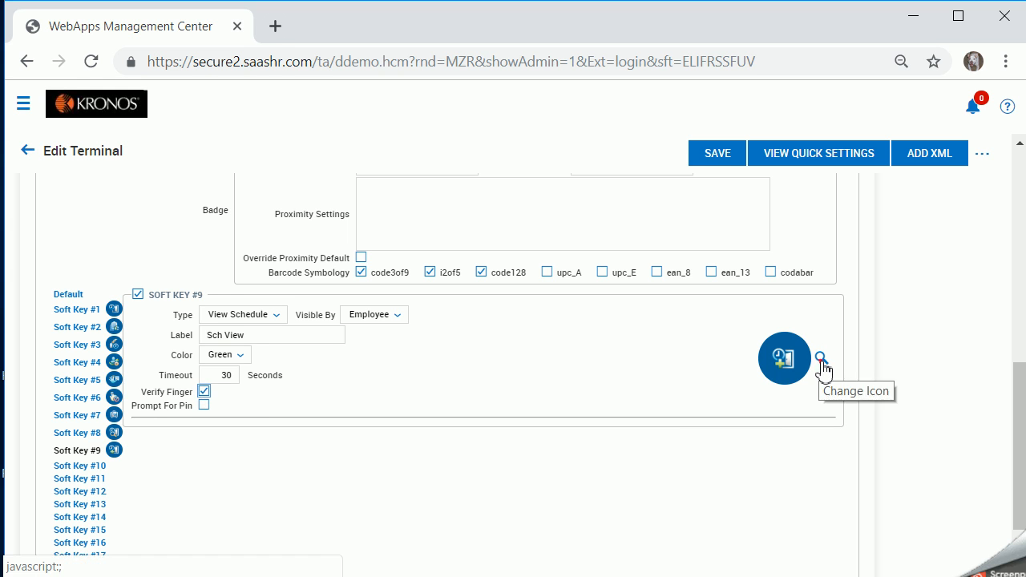
# Assign the calendar ViewSchedule icon to Soft Key #9 and save the terminal
pyautogui.click(821, 358)
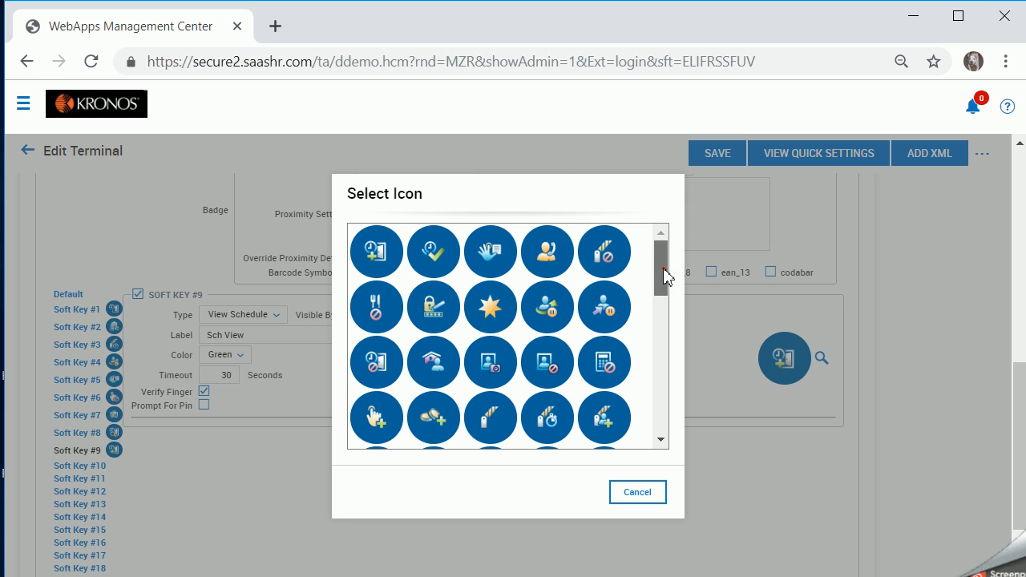
pyautogui.scroll(-3)
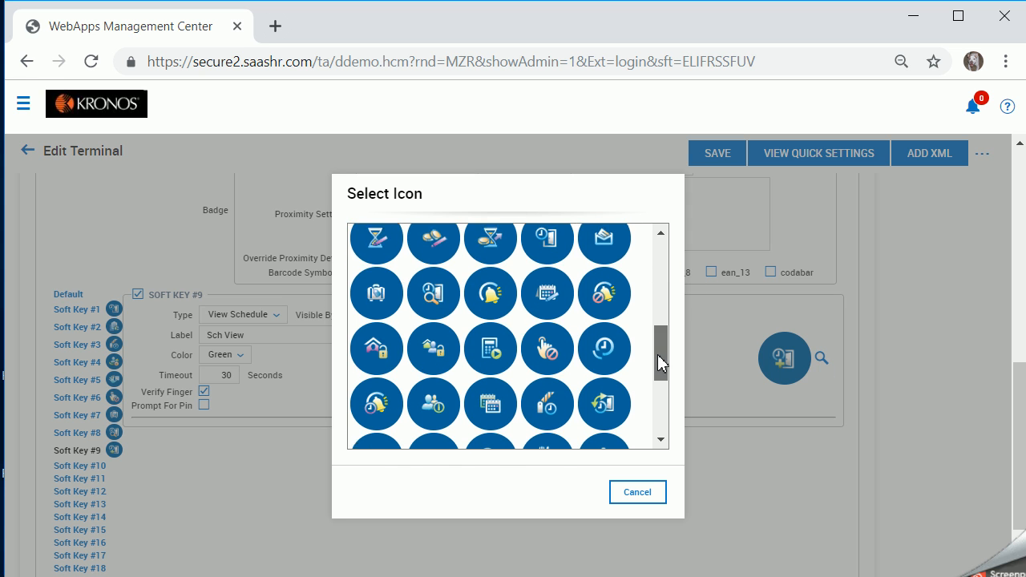
pyautogui.scroll(-3)
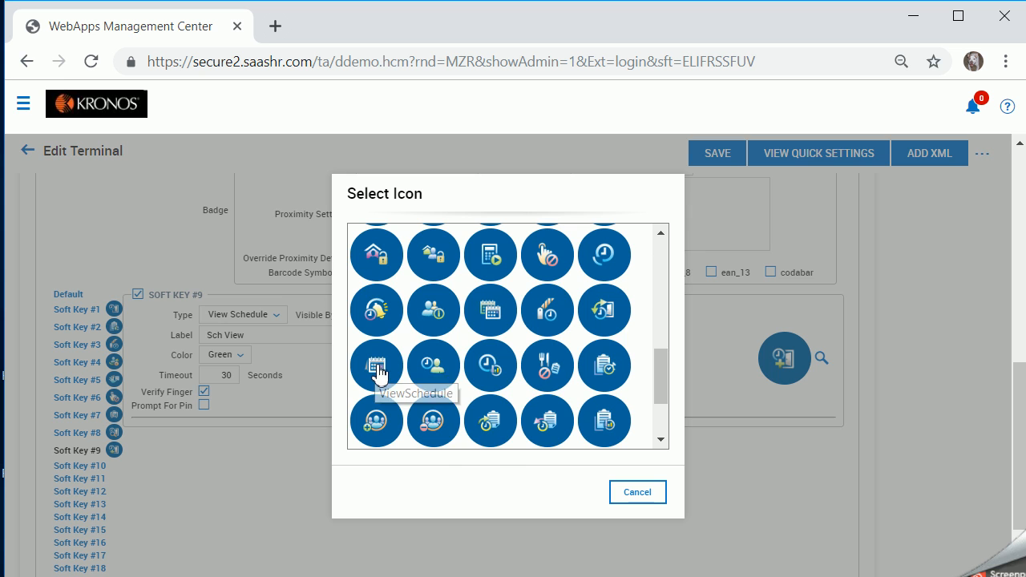
pyautogui.click(376, 365)
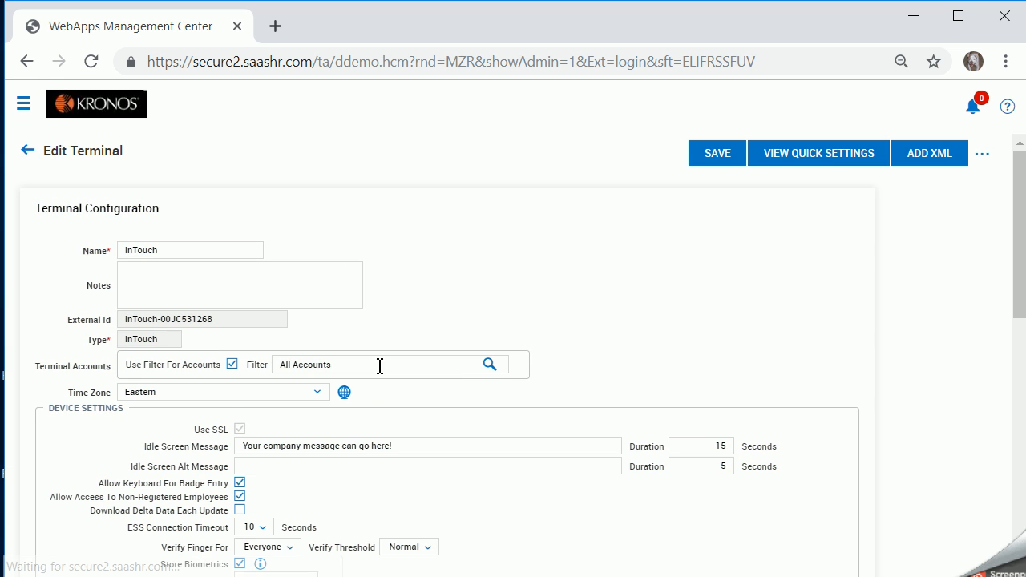
pyautogui.click(716, 153)
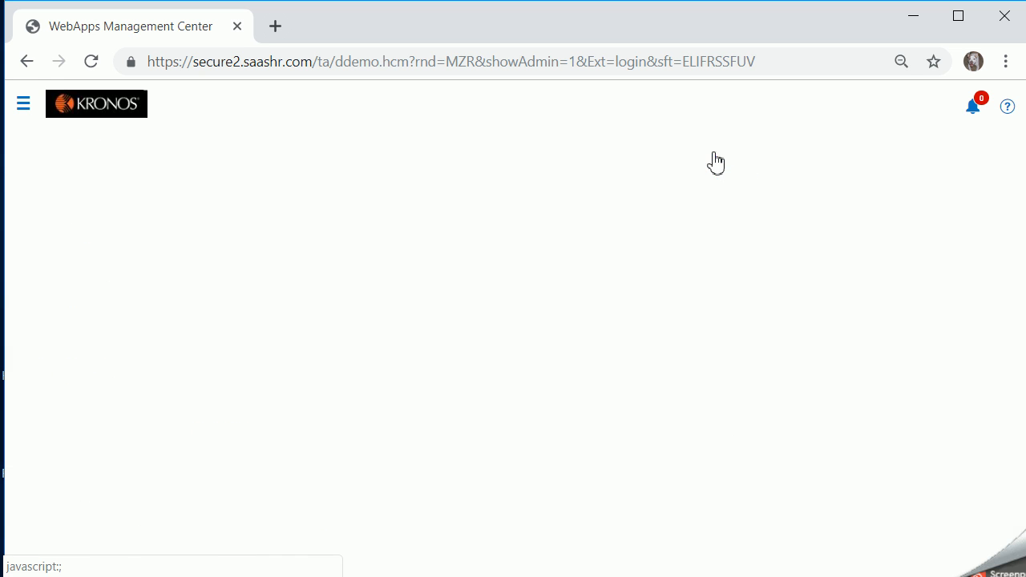